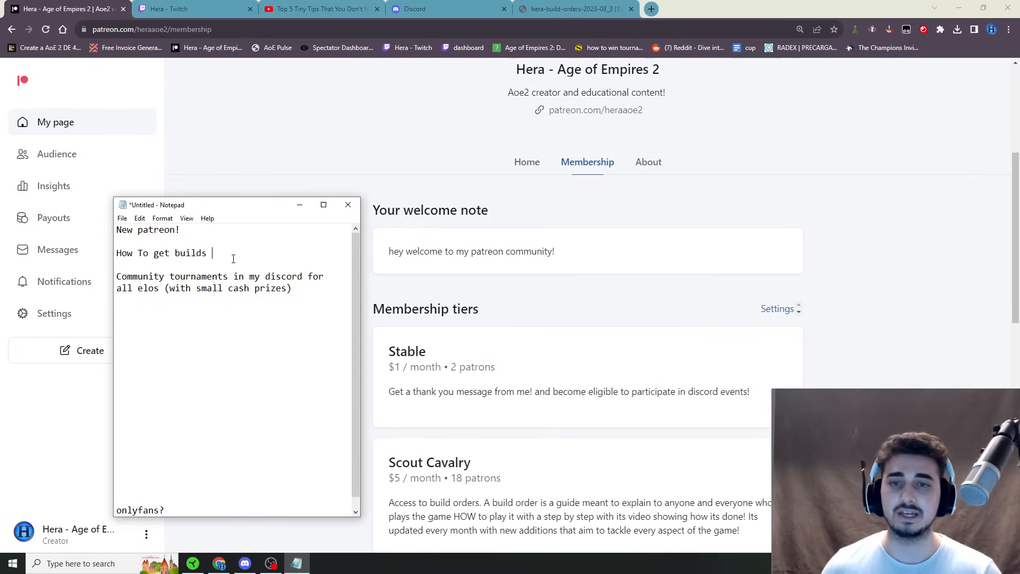
Select all of the Notepad agenda text, then clear the selection again
key("ctrl+a")
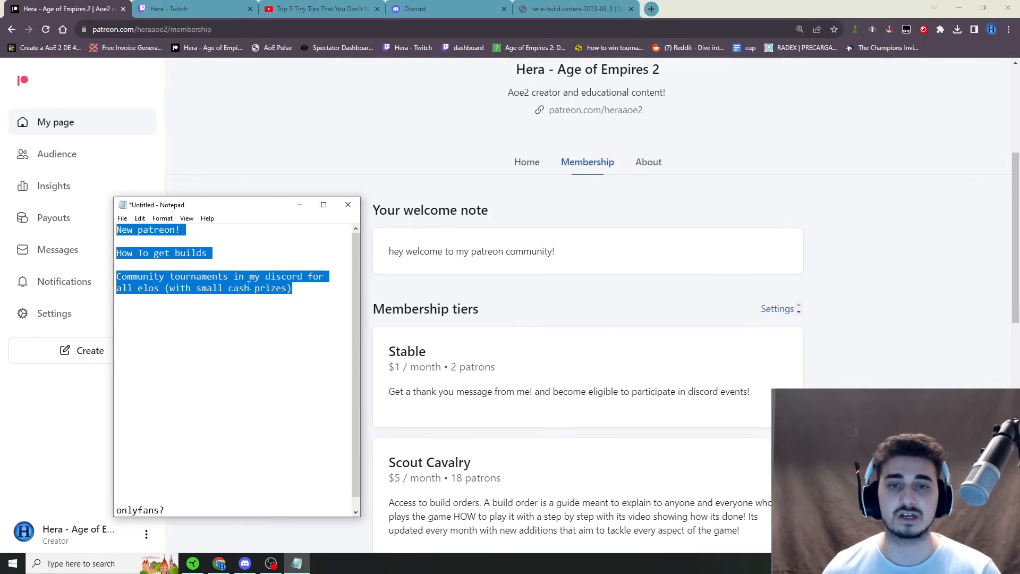
left_click(306, 288)
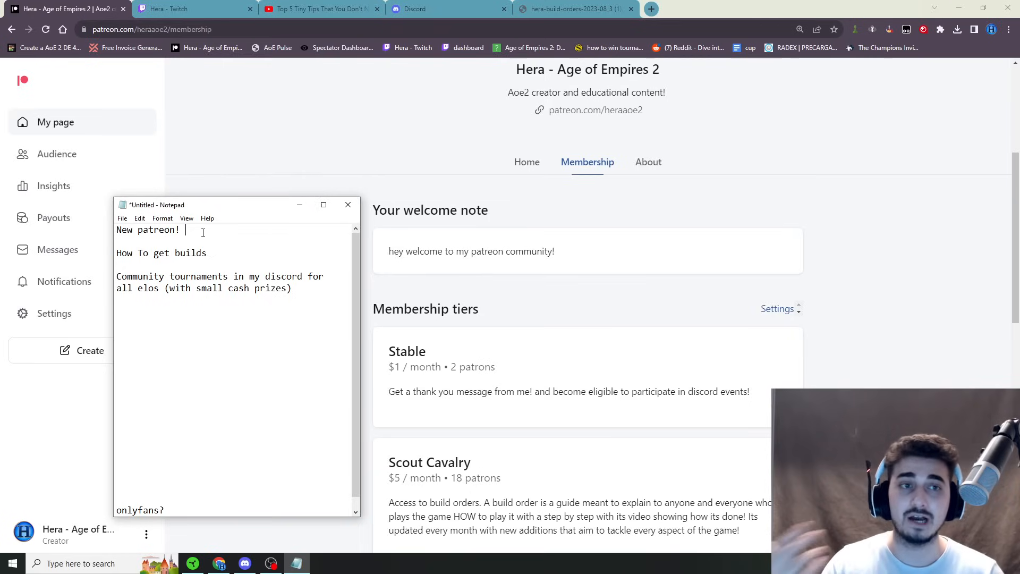
mouse_move(771, 335)
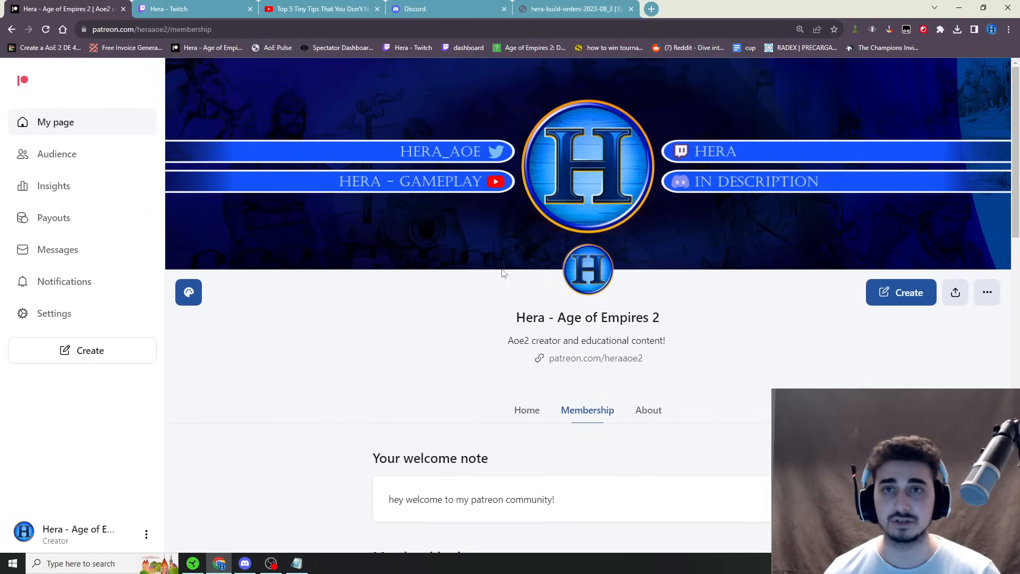
Scroll the membership page to the Stable $1, Scout Cavalry $5, Light Cavalry $10 and Hussar $15 tiers
scroll("down", 3)
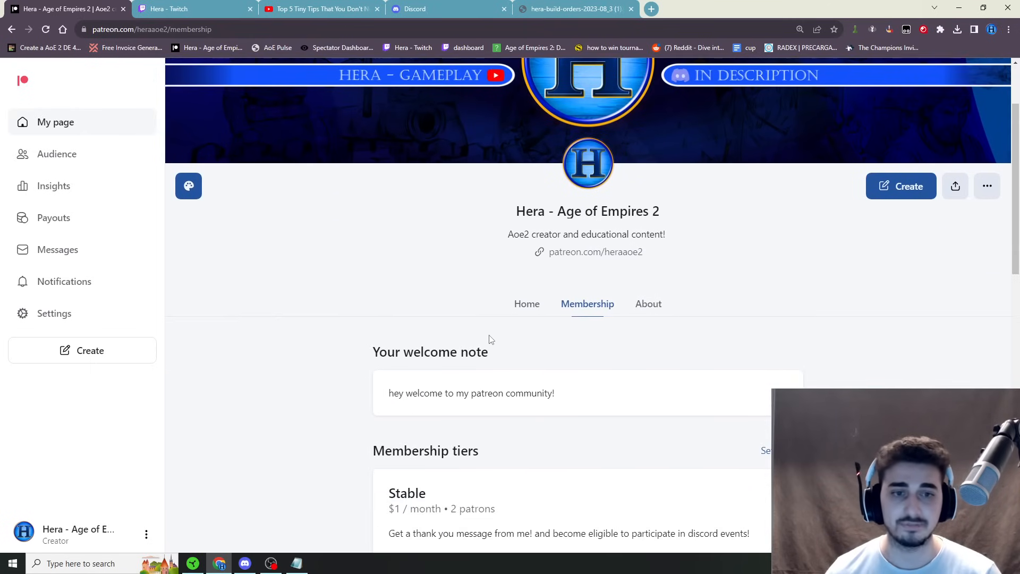
scroll("down", 3)
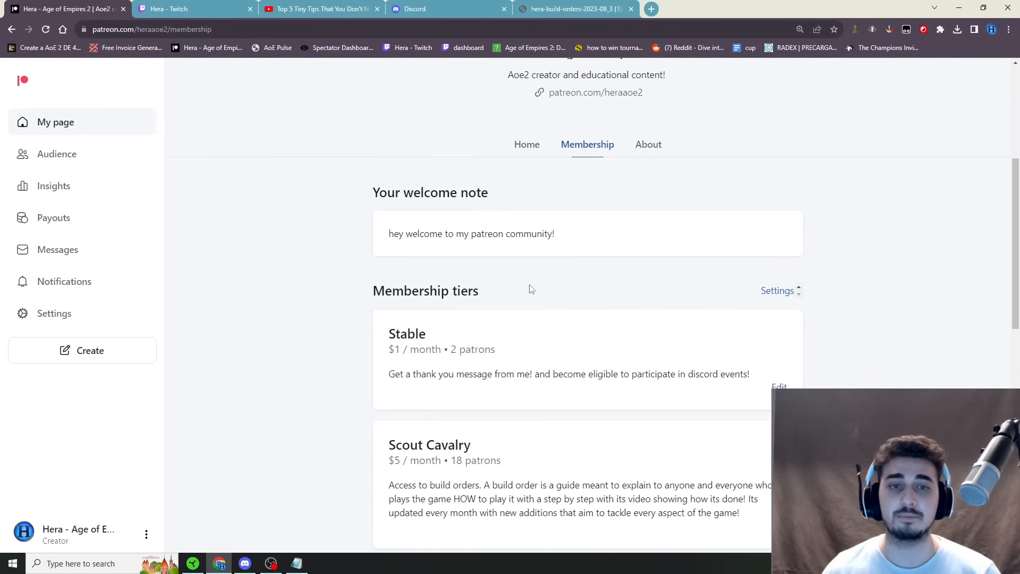
scroll("down", 3)
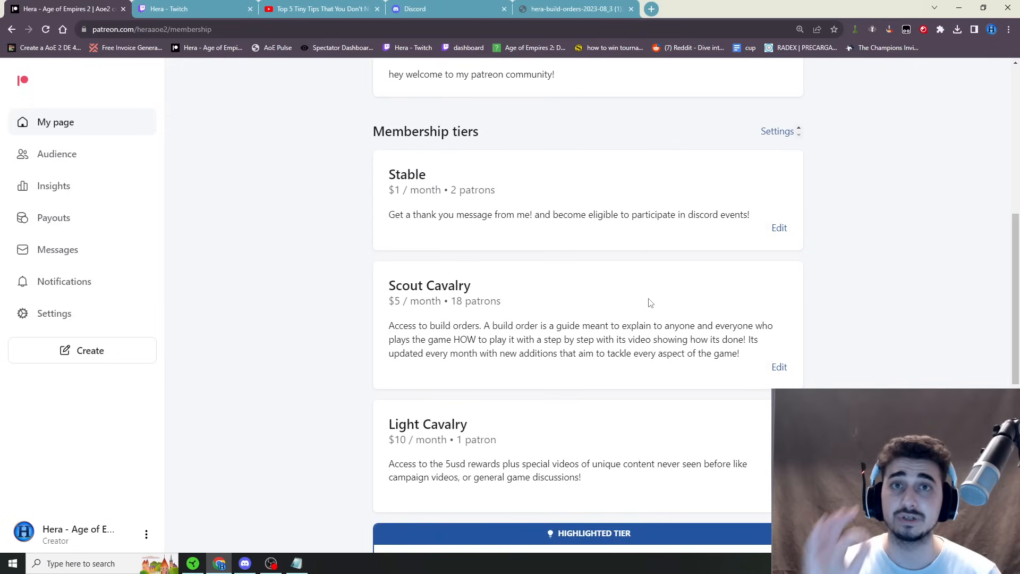
mouse_move(582, 288)
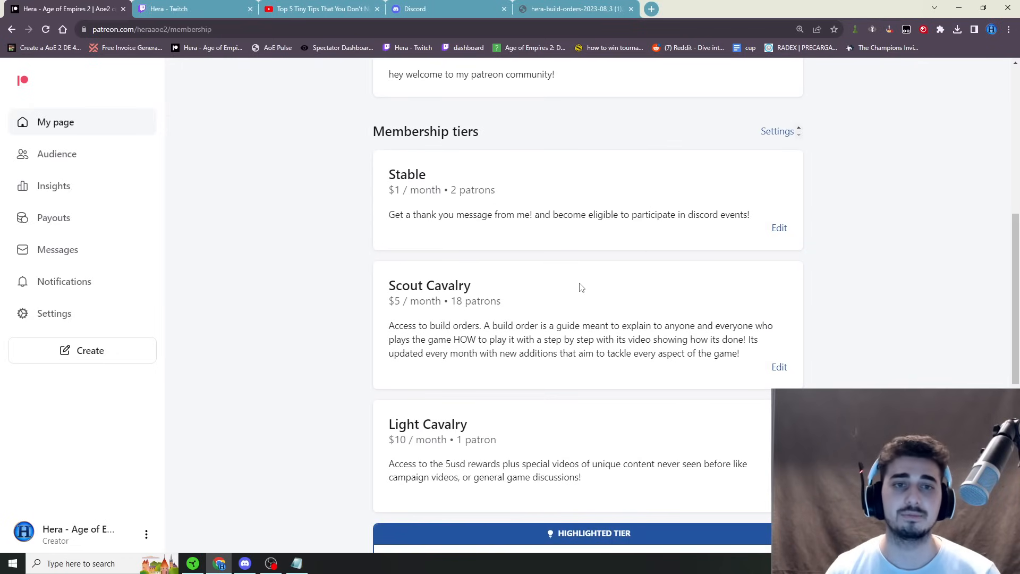
mouse_move(424, 219)
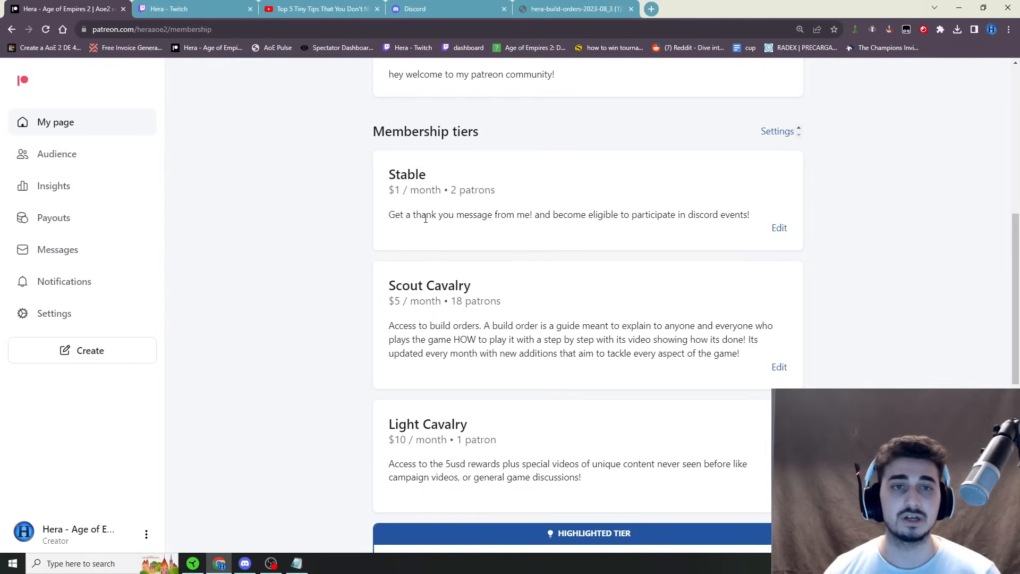
mouse_move(409, 164)
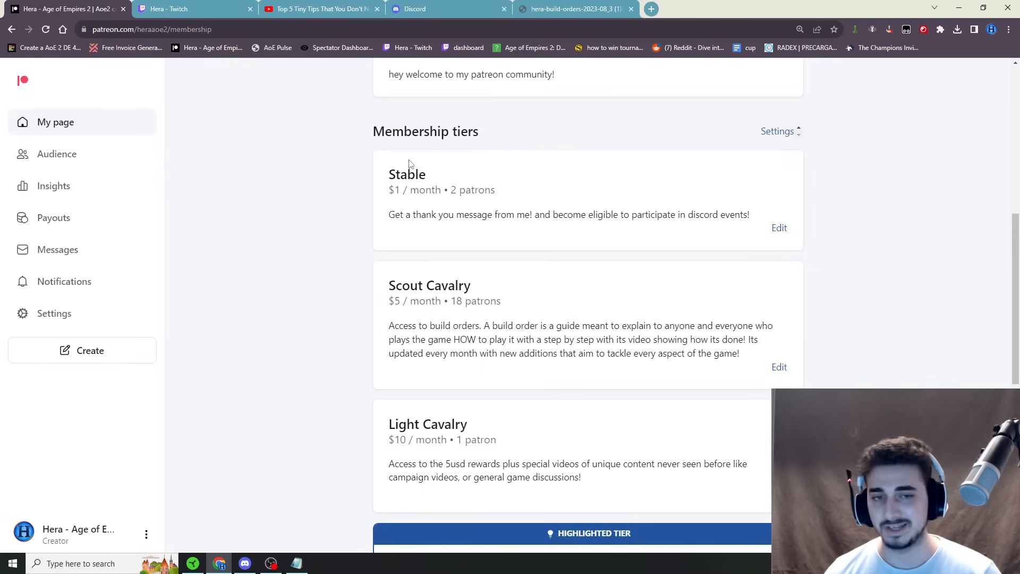
mouse_move(428, 202)
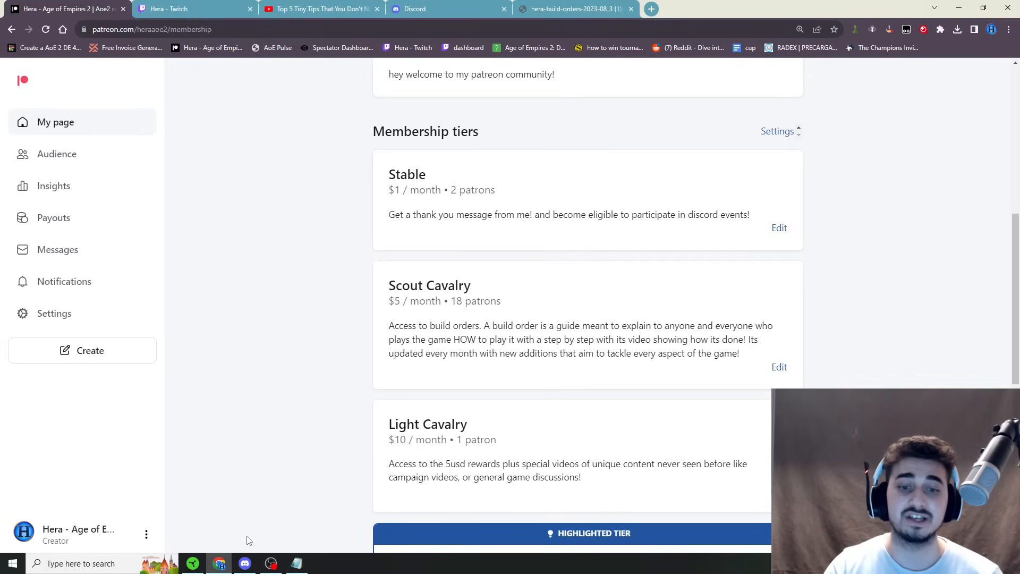
left_click(297, 563)
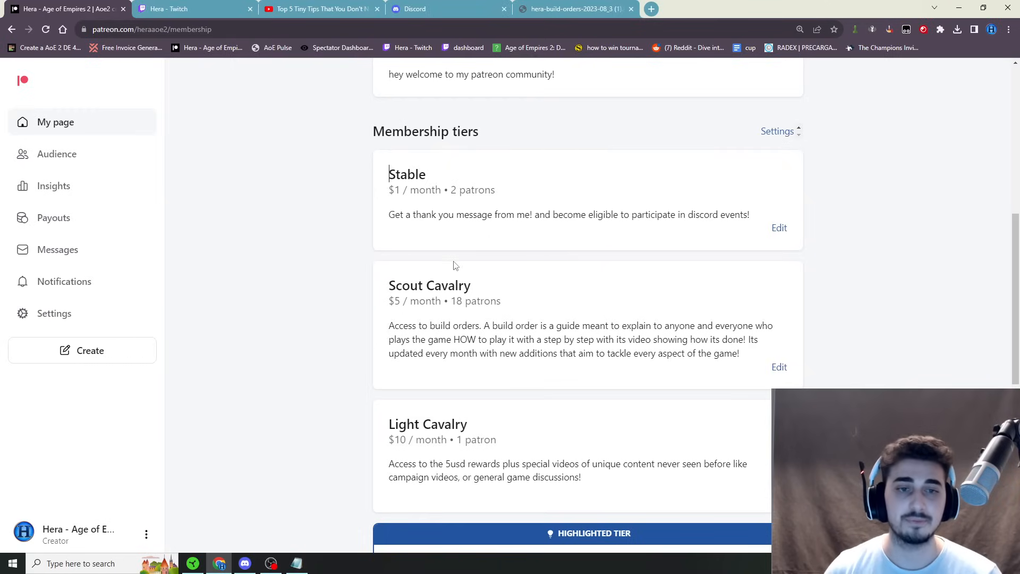
scroll("down", 3)
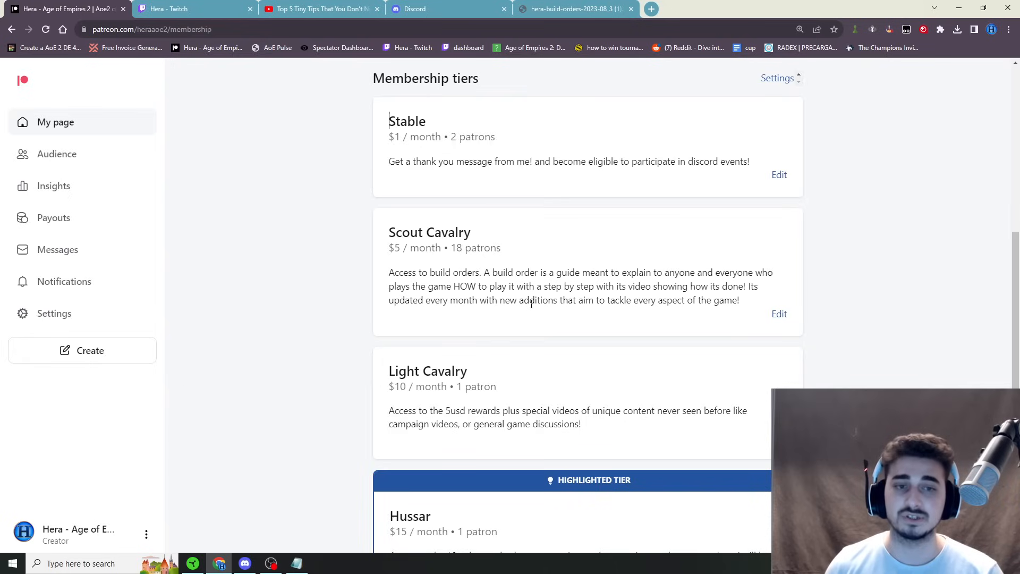
scroll("down", 3)
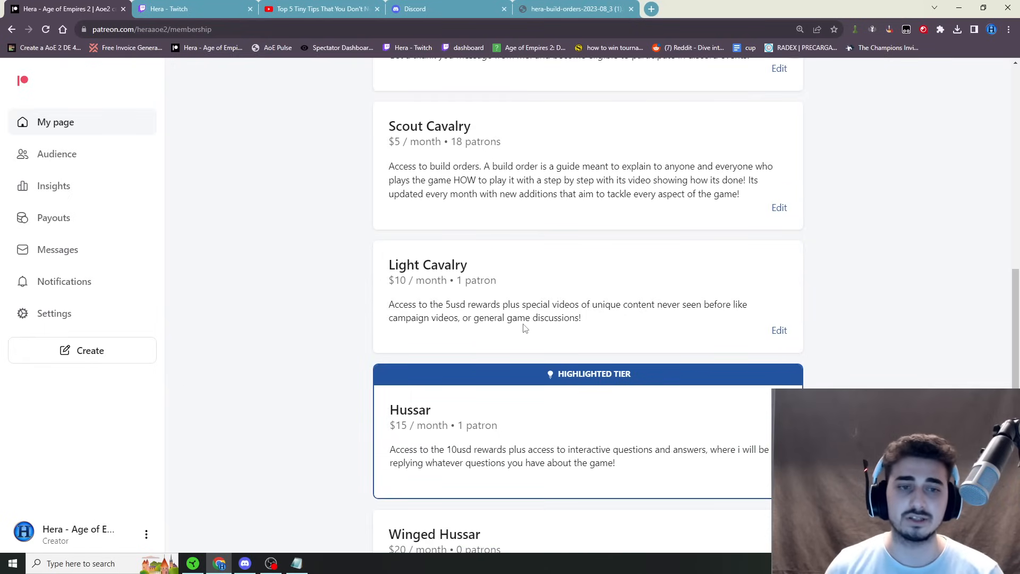
mouse_move(475, 86)
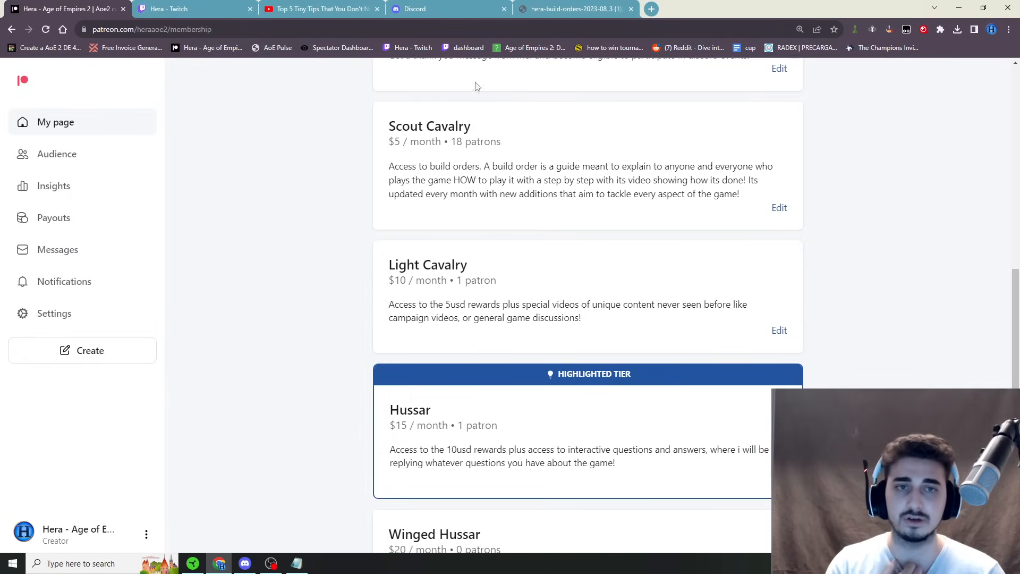
scroll("up", 3)
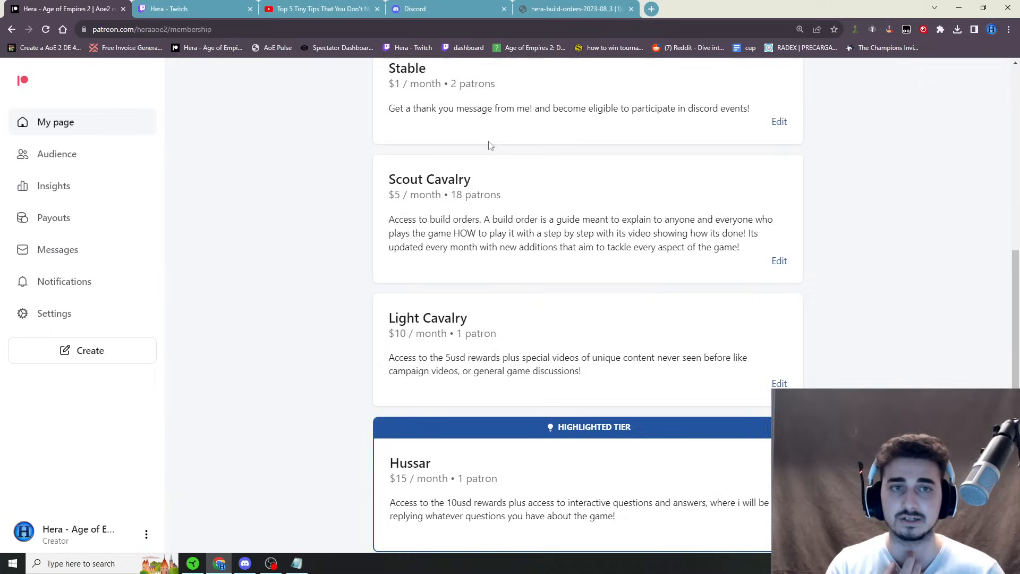
scroll("up", 3)
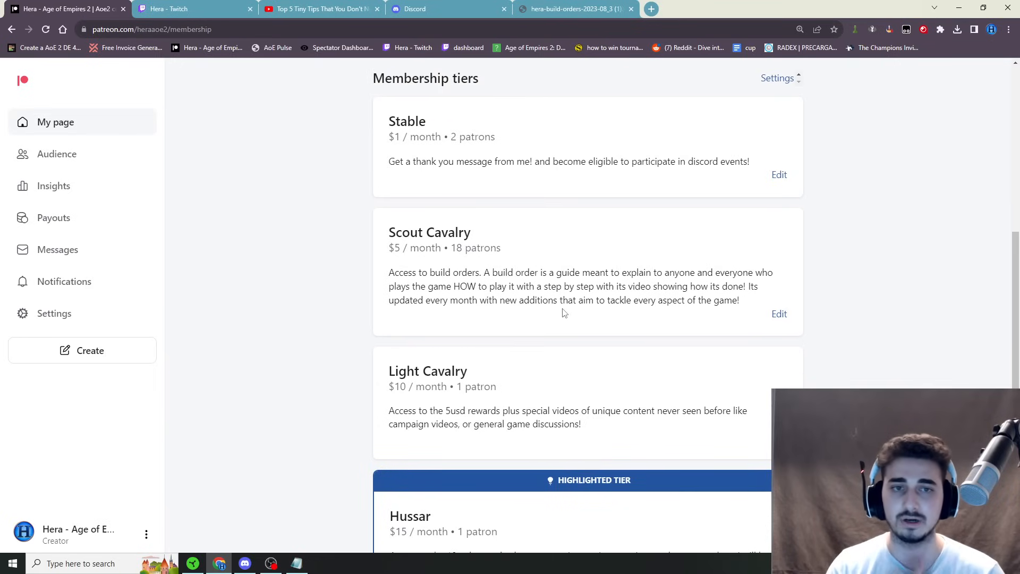
scroll("down", 3)
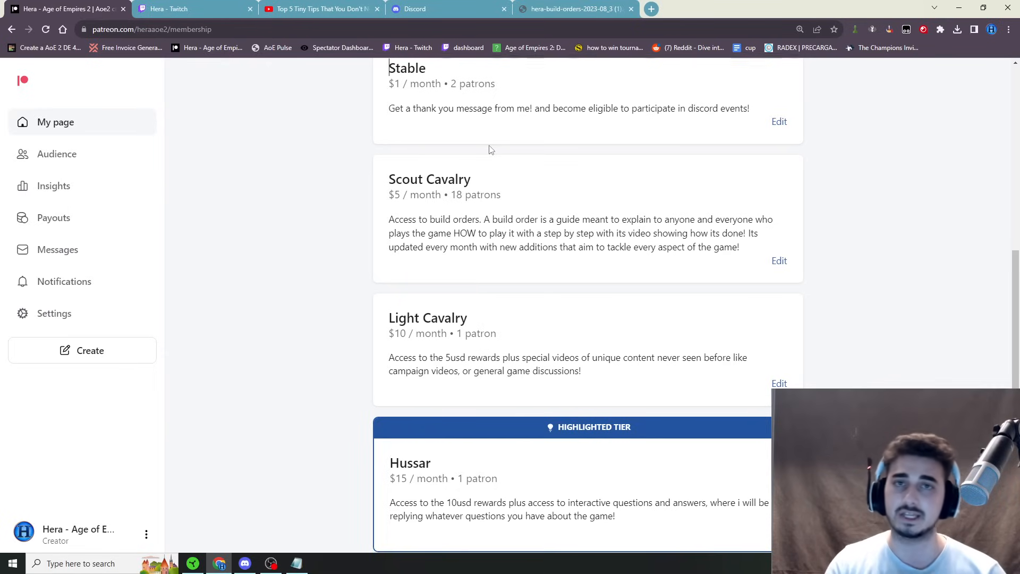
scroll("down", 3)
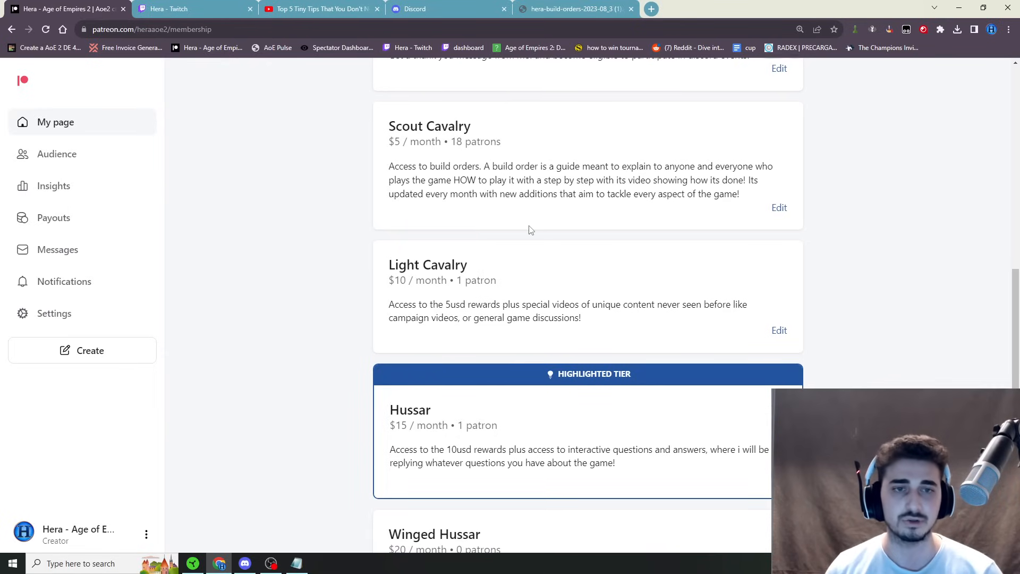
mouse_move(526, 254)
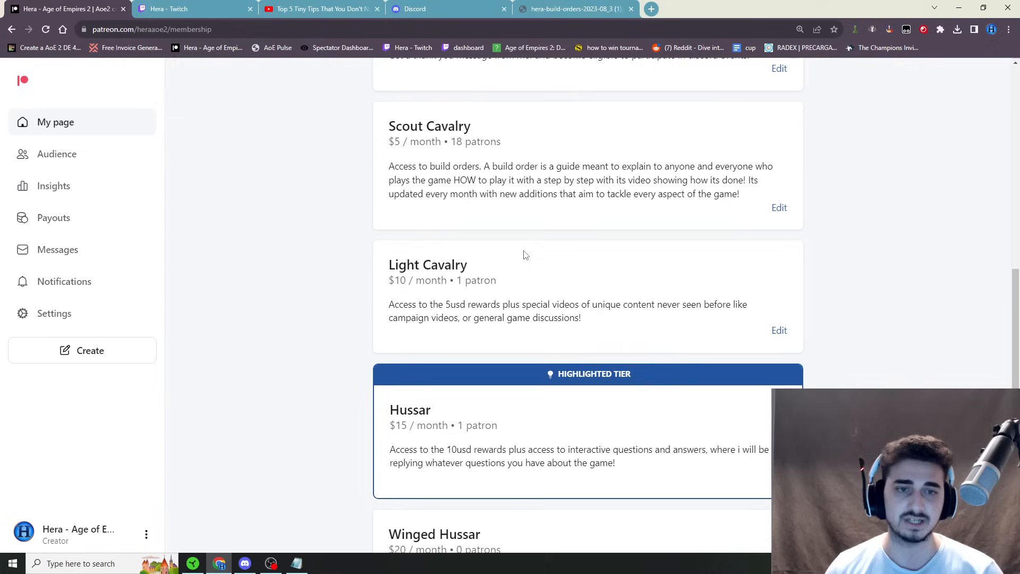
scroll("down", 3)
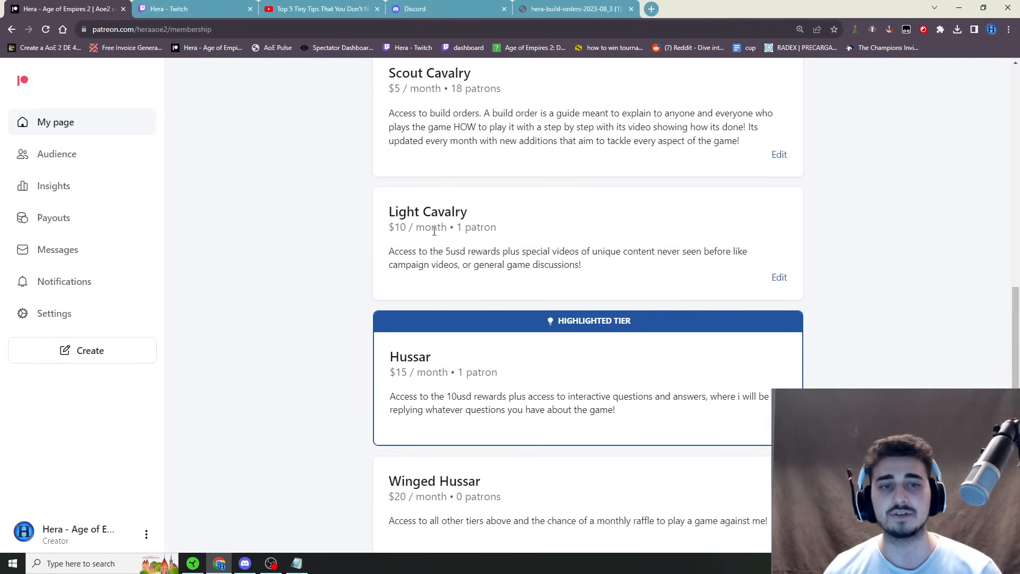
mouse_move(503, 261)
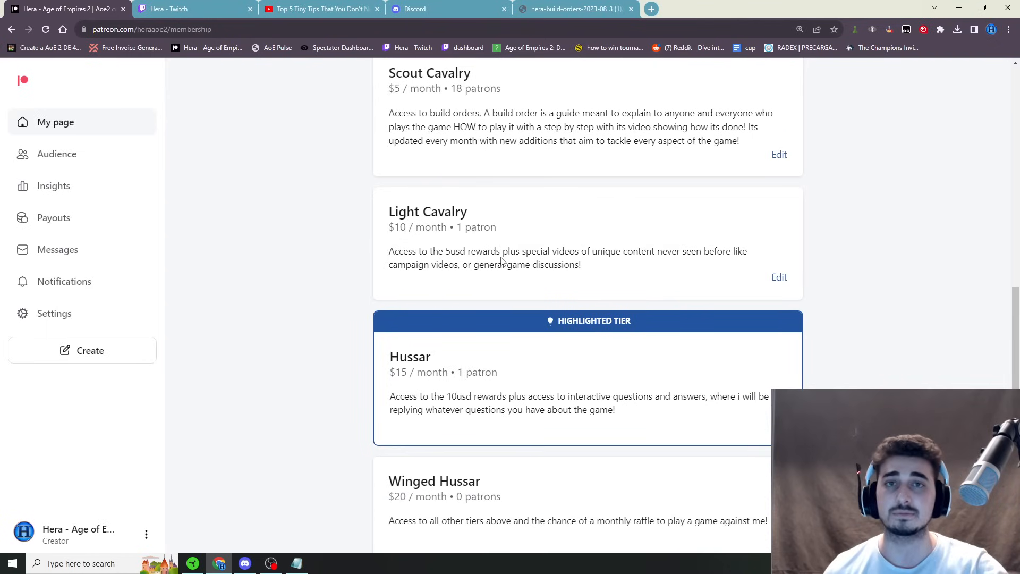
mouse_move(576, 288)
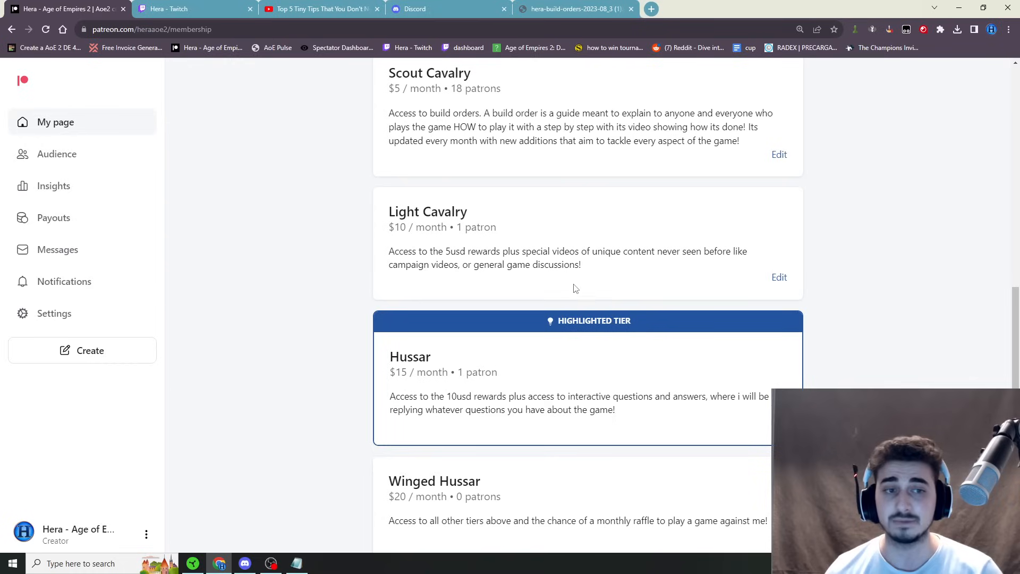
mouse_move(582, 274)
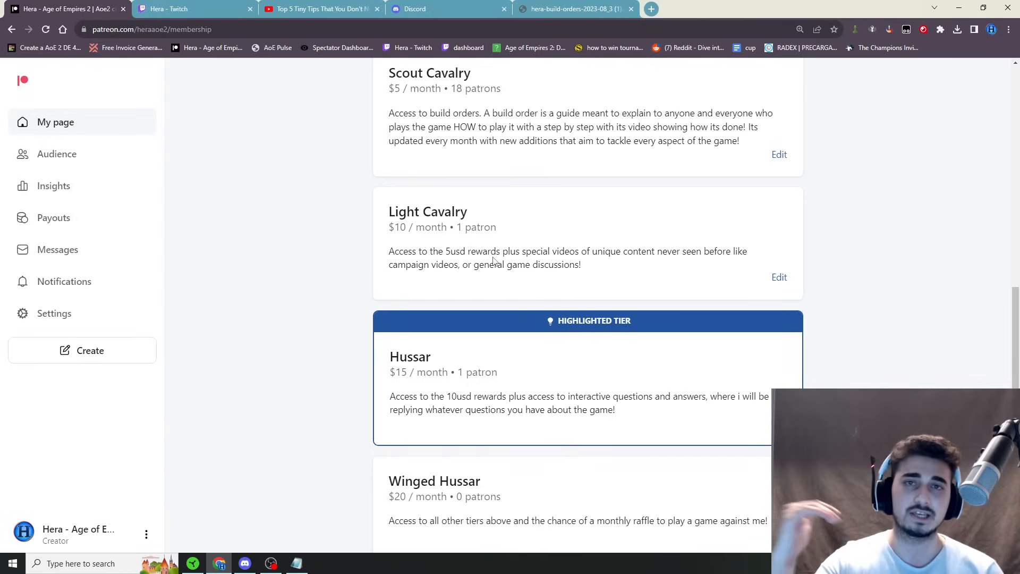
scroll("down", 3)
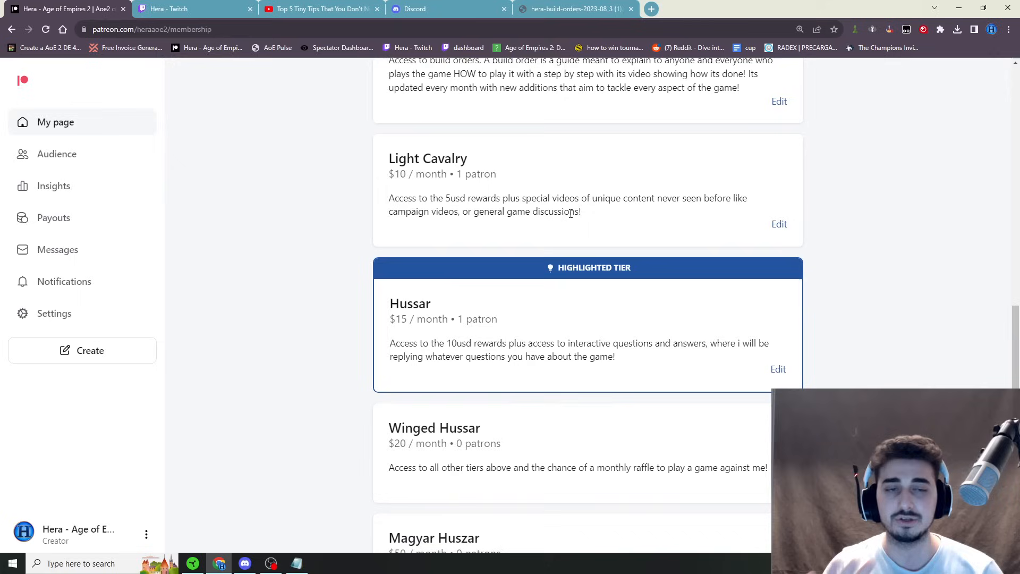
mouse_move(369, 205)
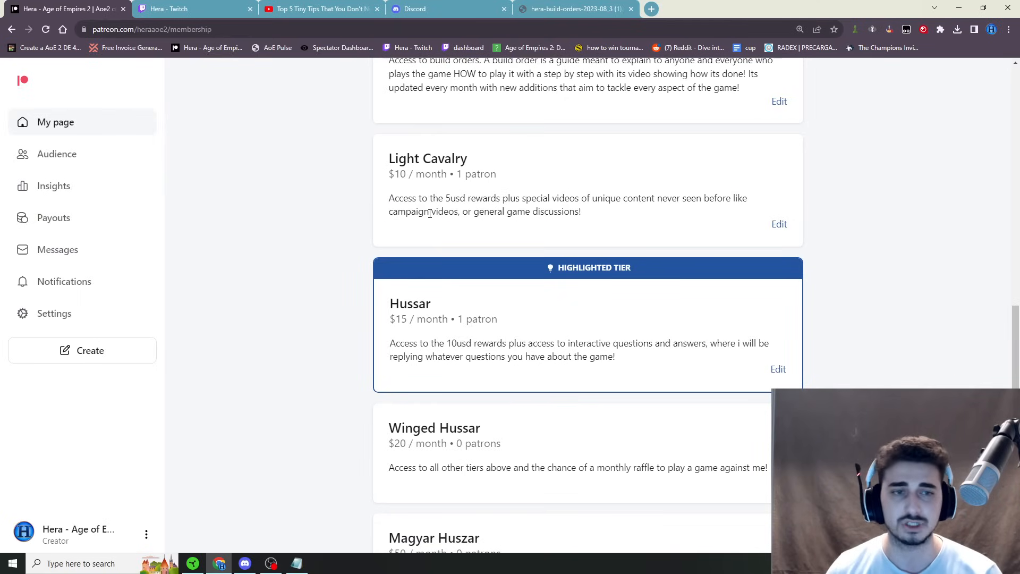
scroll("down", 3)
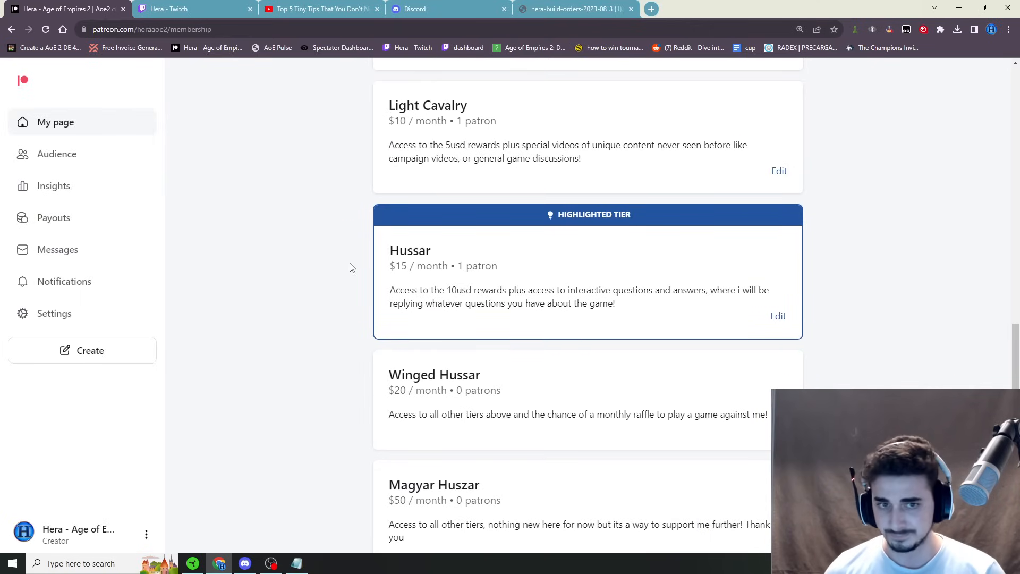
mouse_move(664, 306)
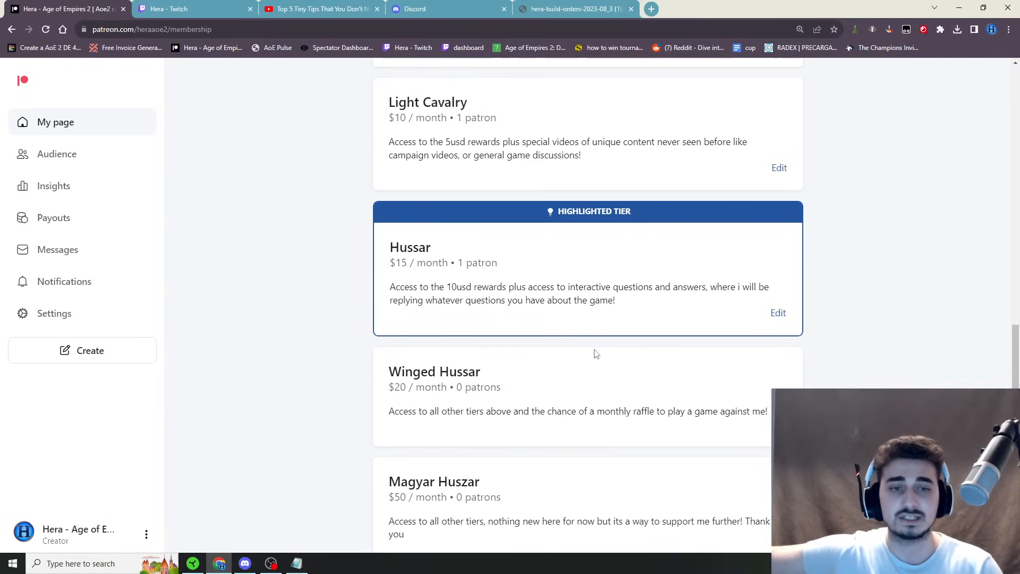
scroll("down", 3)
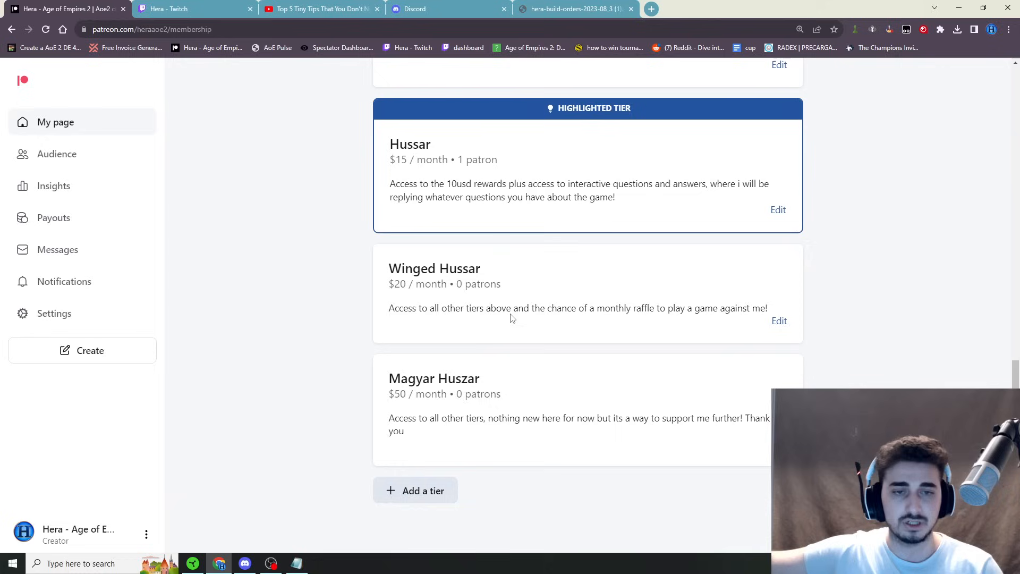
mouse_move(595, 340)
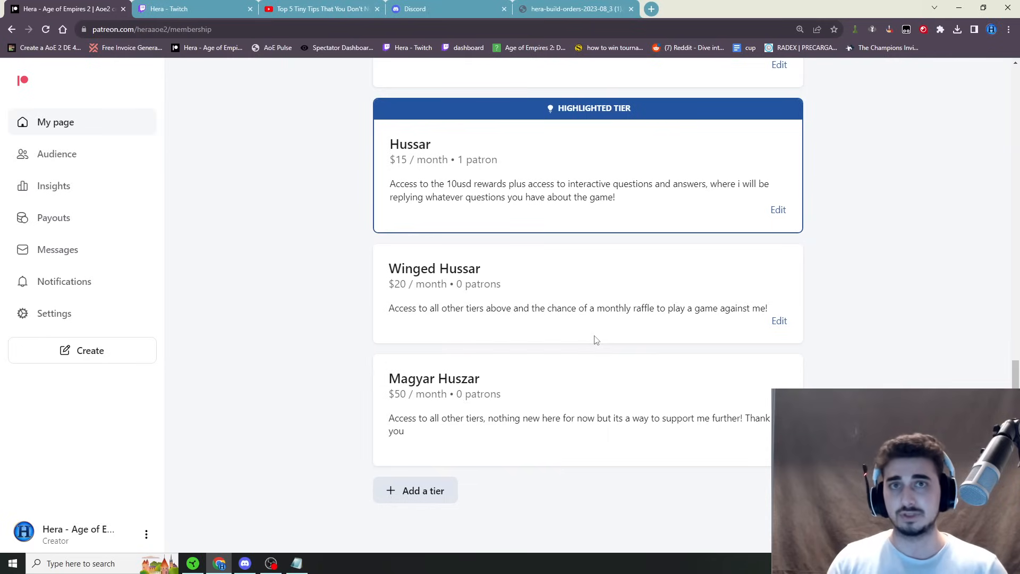
mouse_move(480, 286)
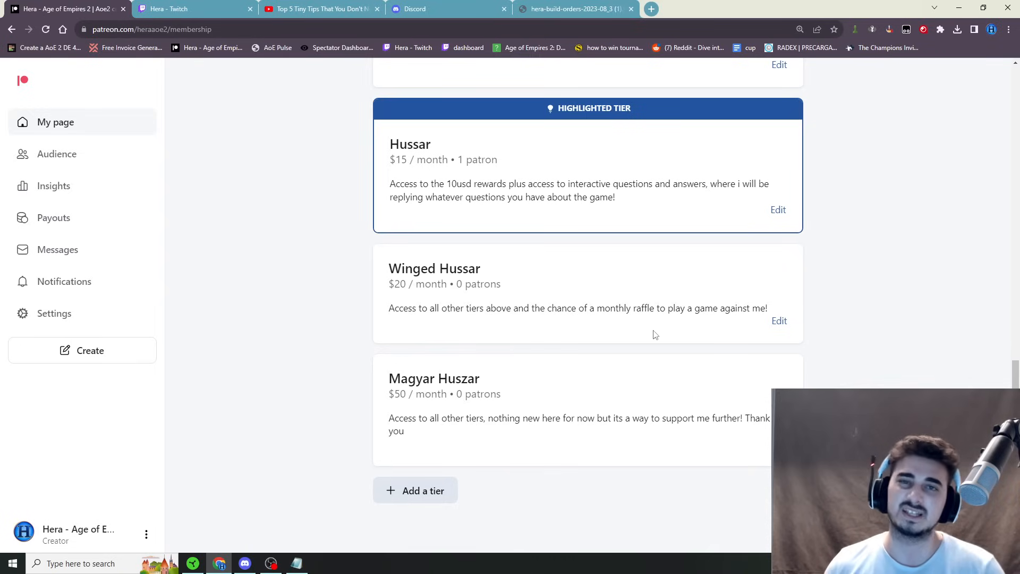
mouse_move(584, 387)
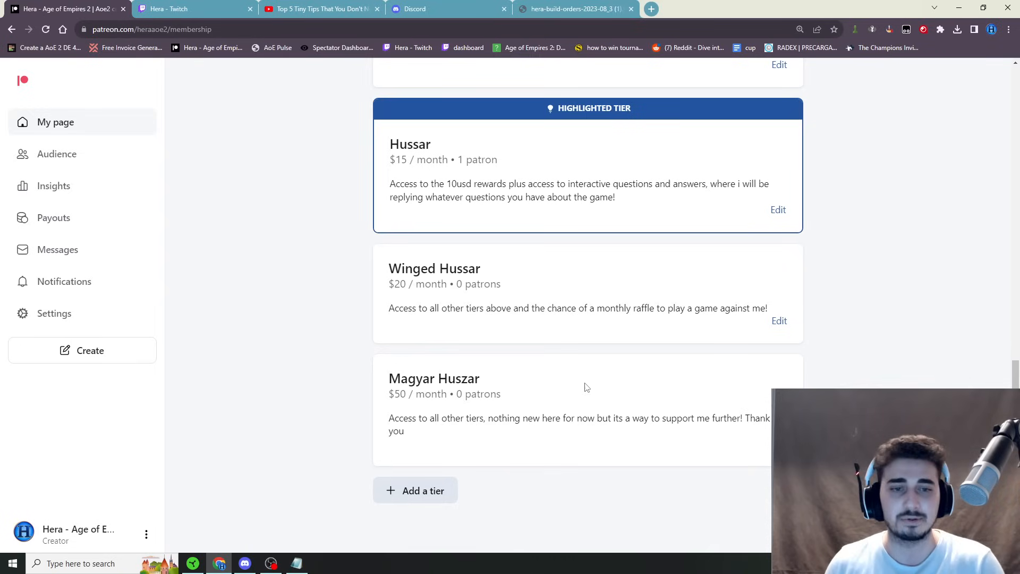
scroll("down", 3)
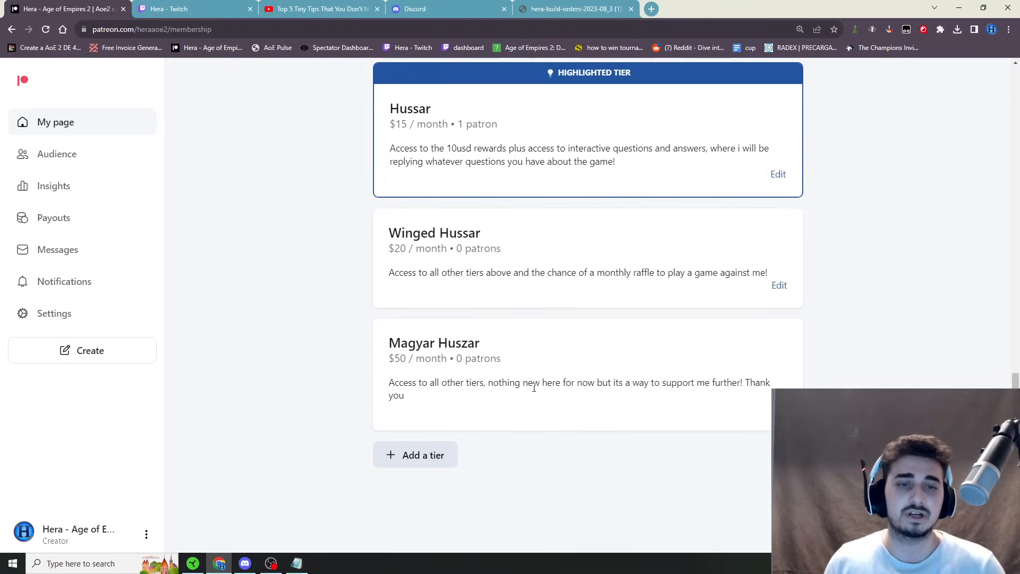
mouse_move(508, 350)
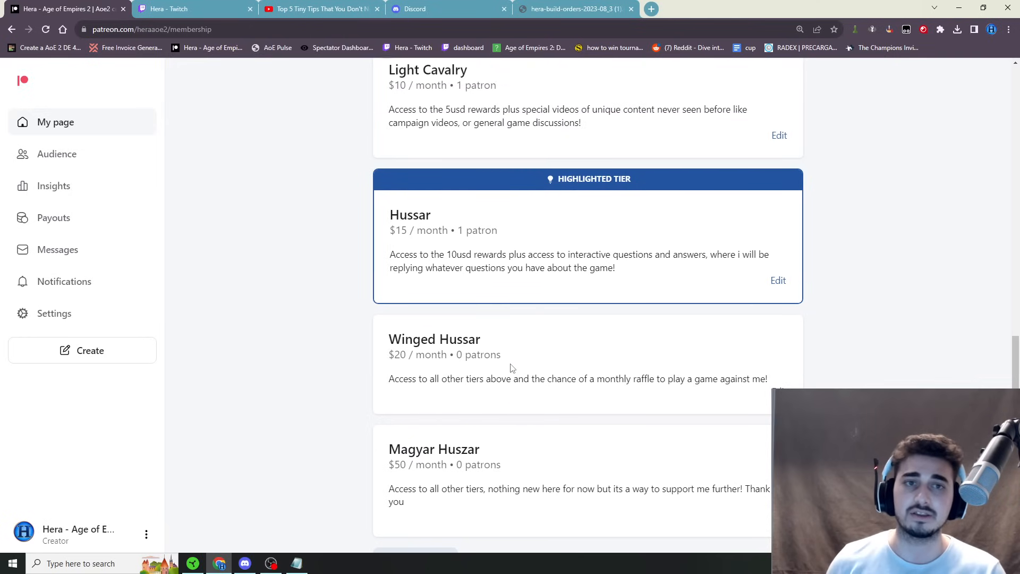
scroll("up", 3)
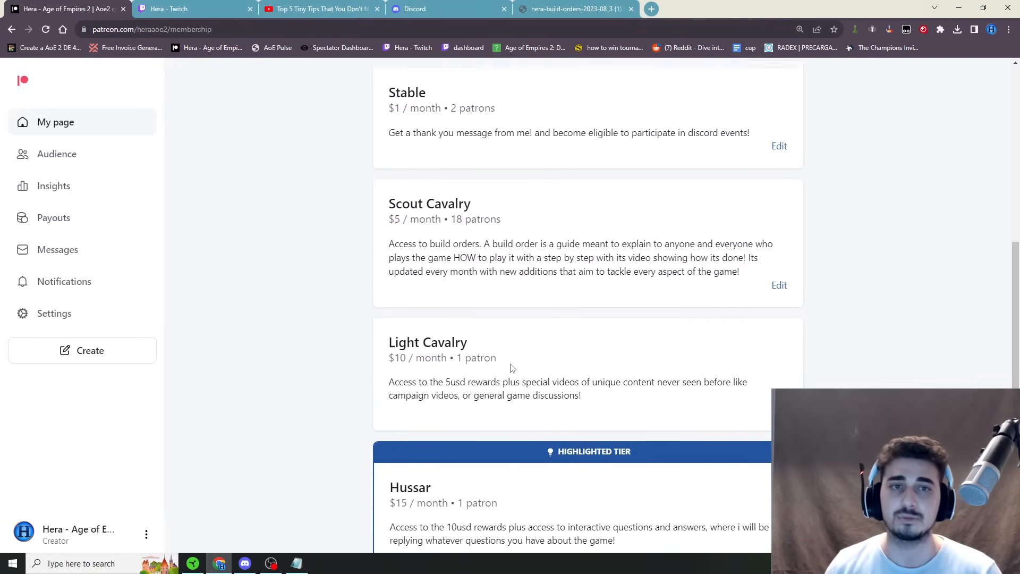
scroll("up", 3)
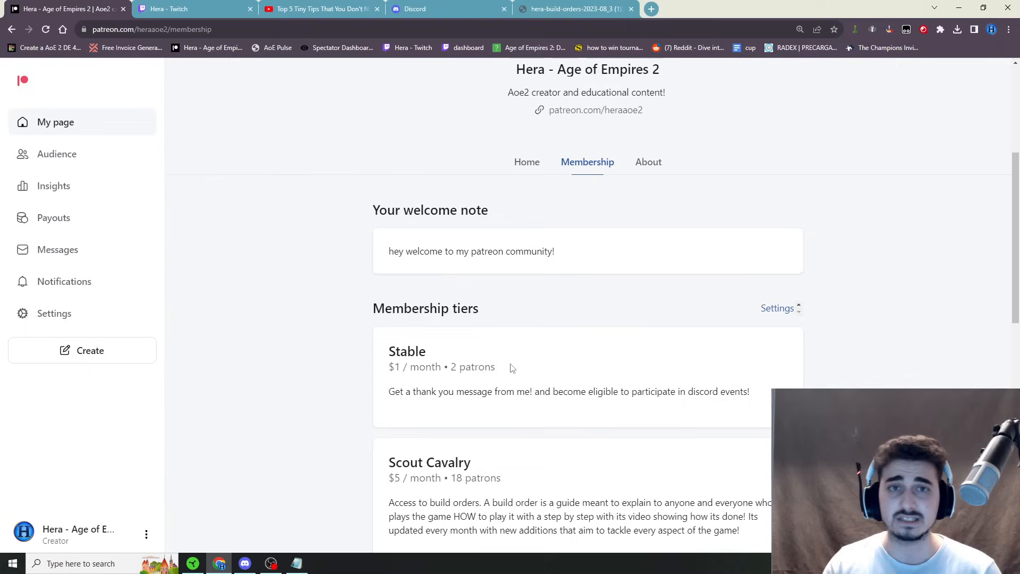
left_click(297, 563)
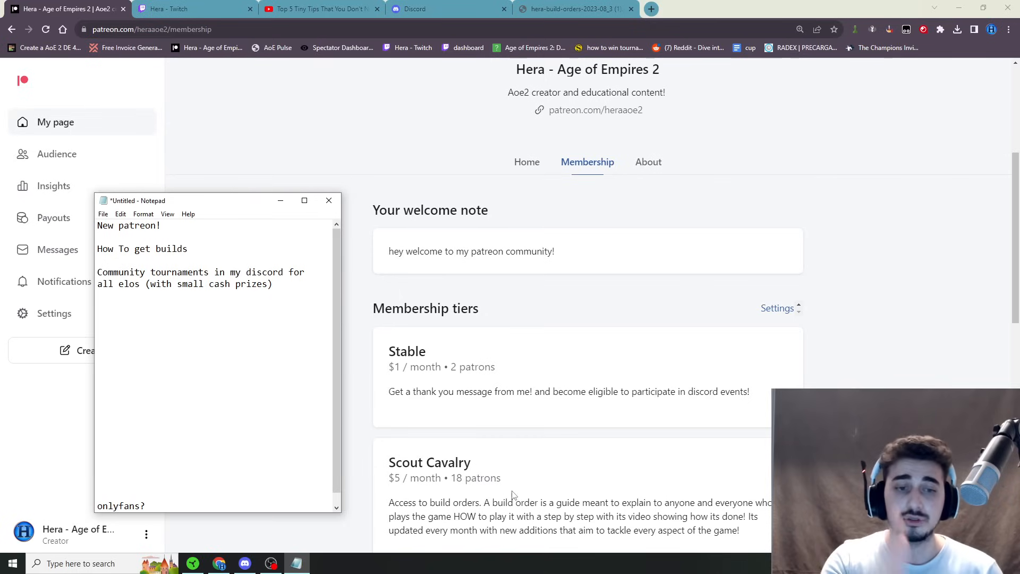
scroll("down", 3)
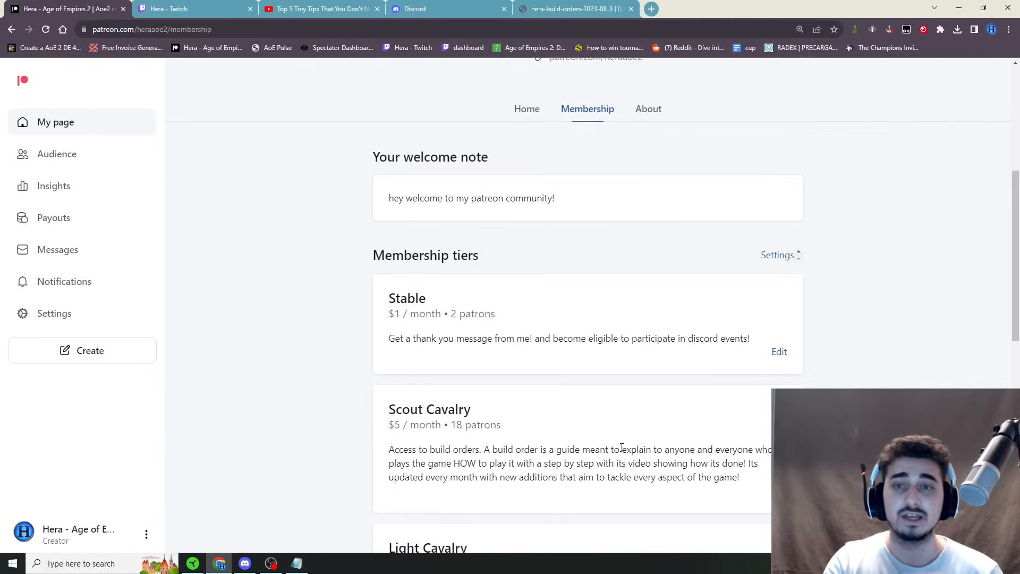
mouse_move(583, 428)
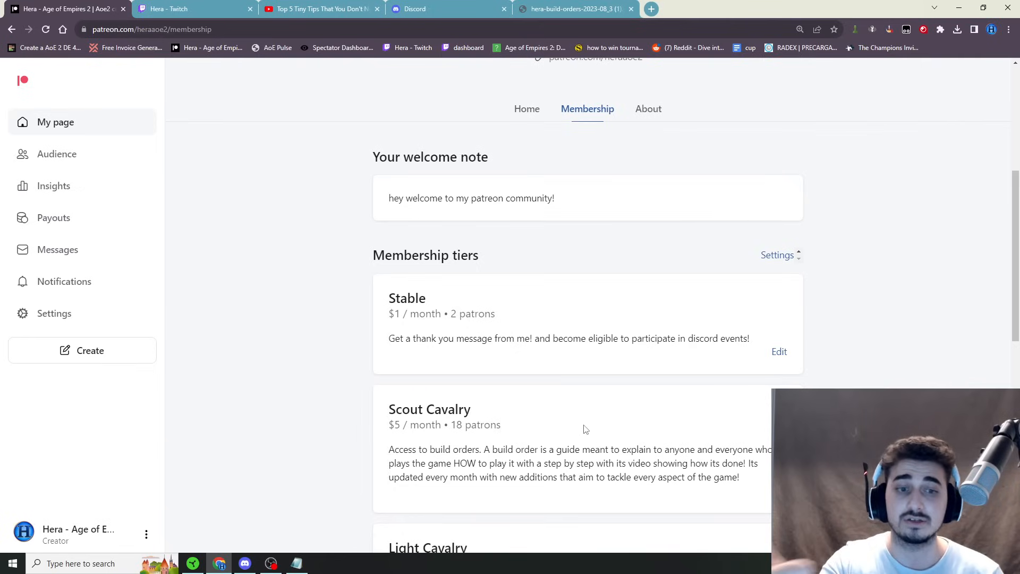
Bring up the build-order PDF and jump to the 20 Pop 1-Range Archers build on page 5
left_click(575, 9)
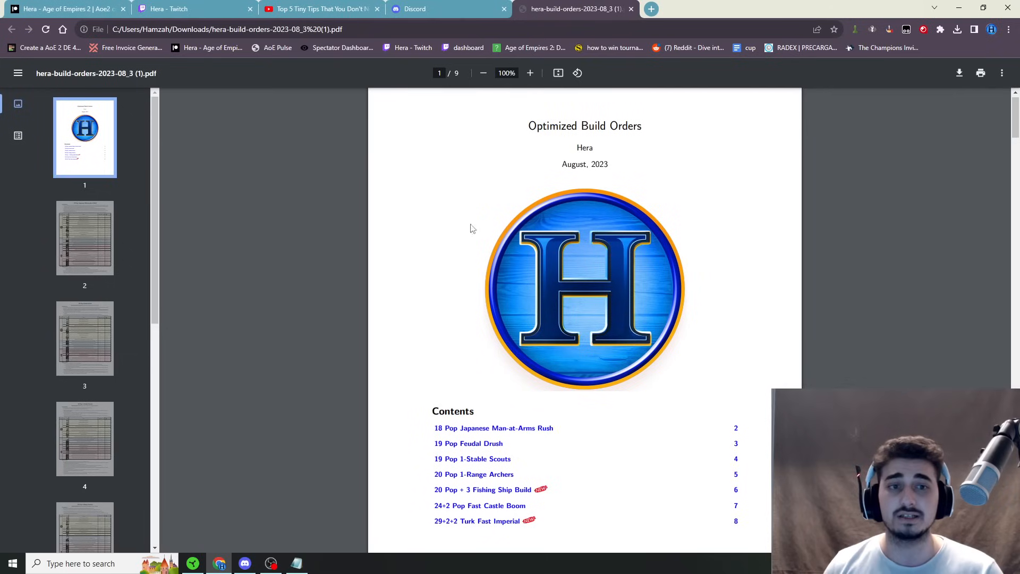
mouse_move(469, 427)
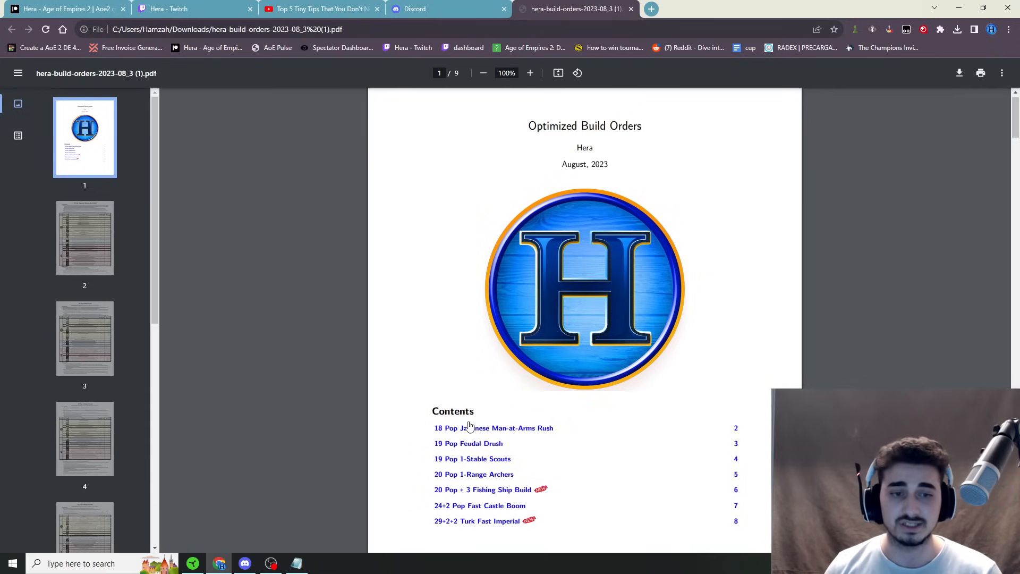
scroll("down", 3)
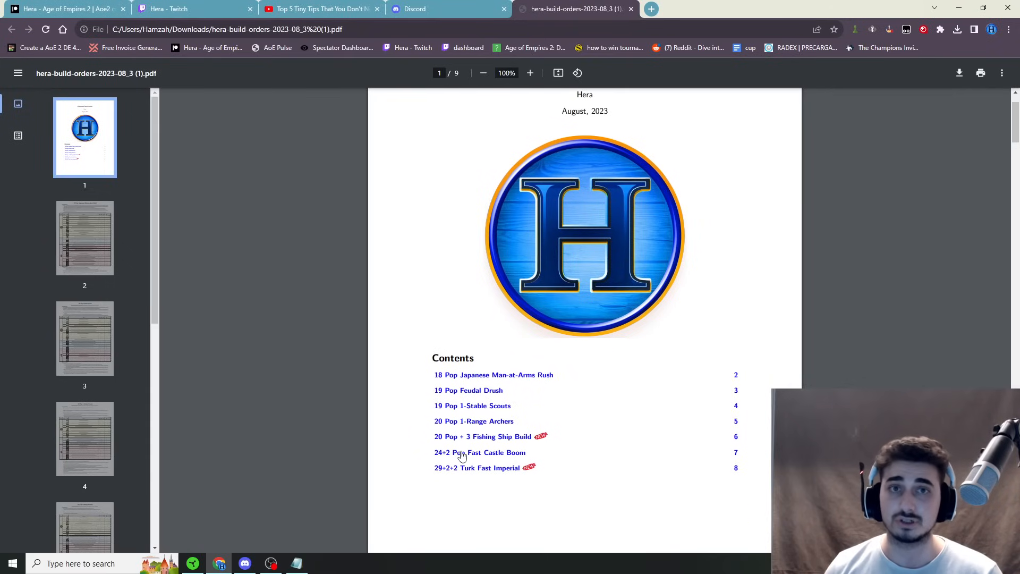
mouse_move(515, 439)
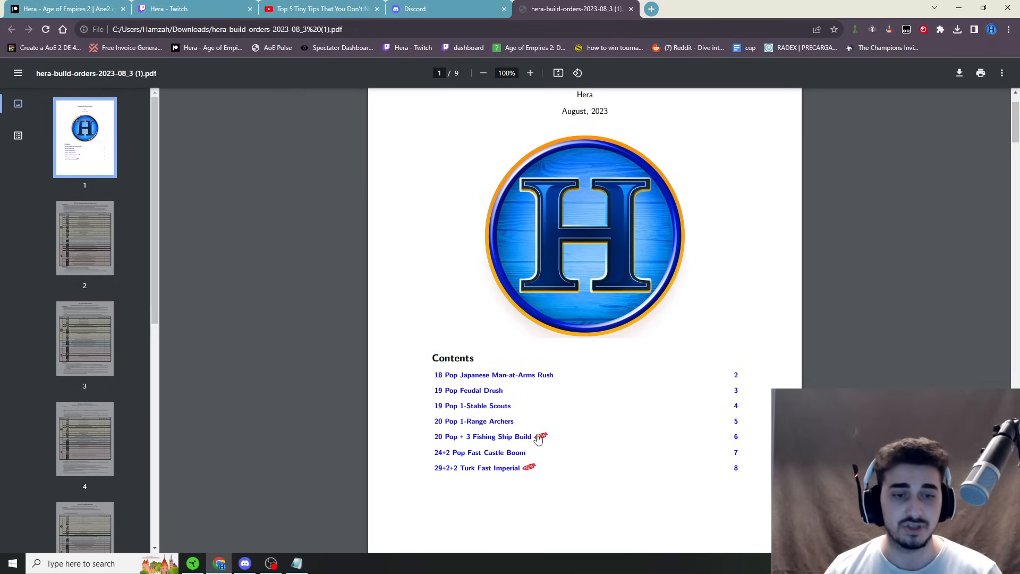
mouse_move(505, 427)
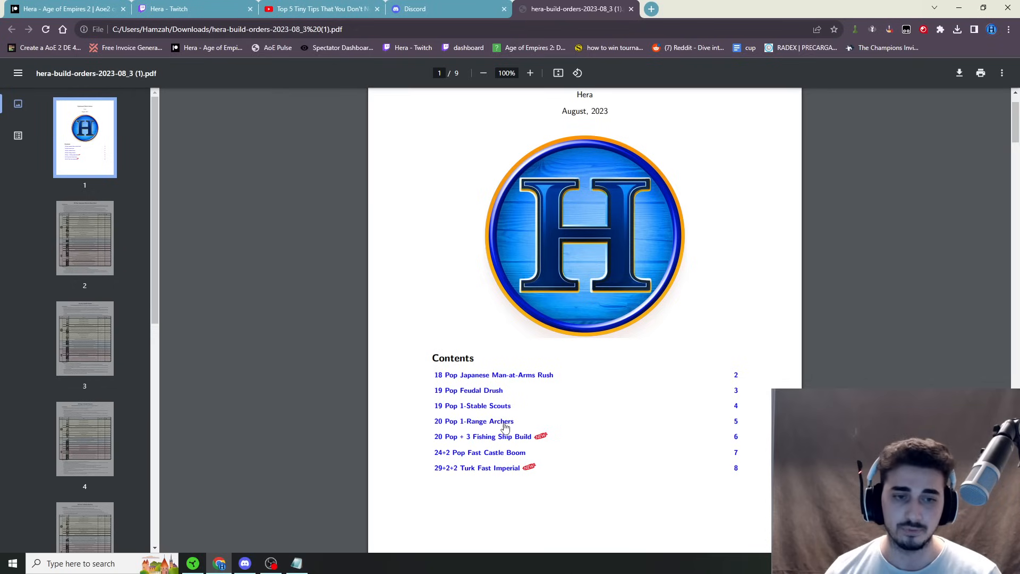
left_click(473, 421)
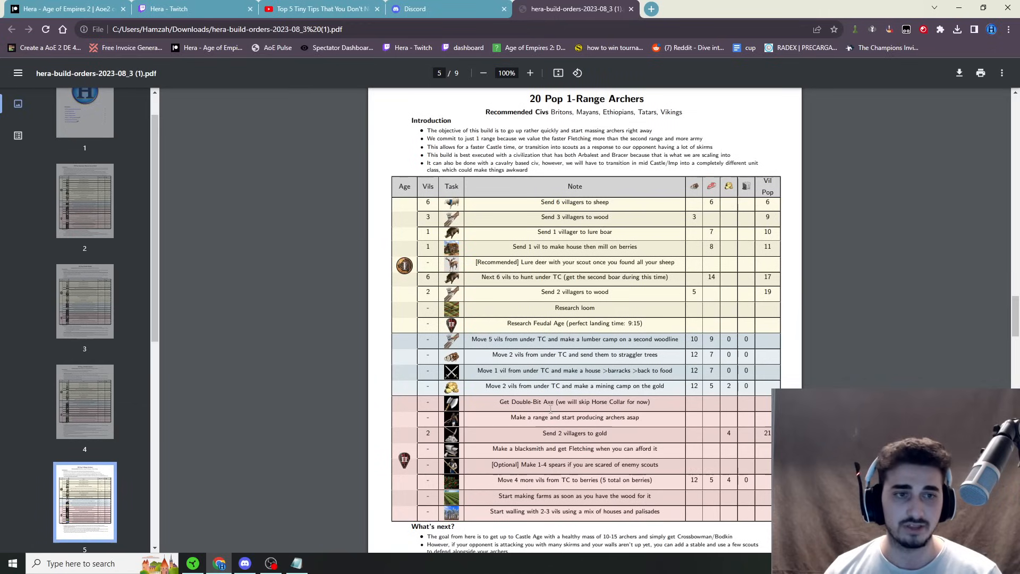
Scroll the 1-Range Archers page down to its What's next? notes and back
scroll("down", 3)
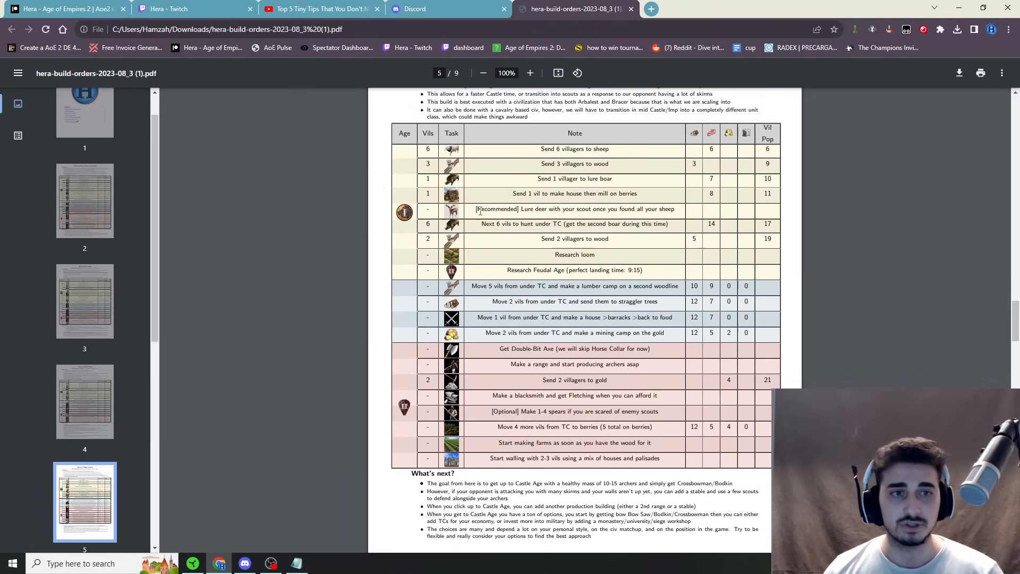
scroll("up", 3)
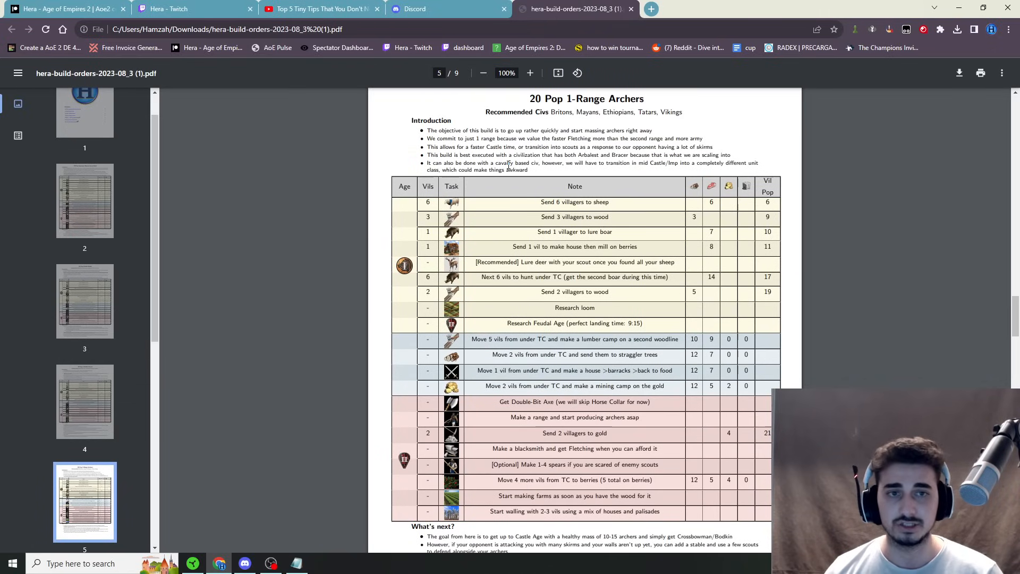
scroll("down", 3)
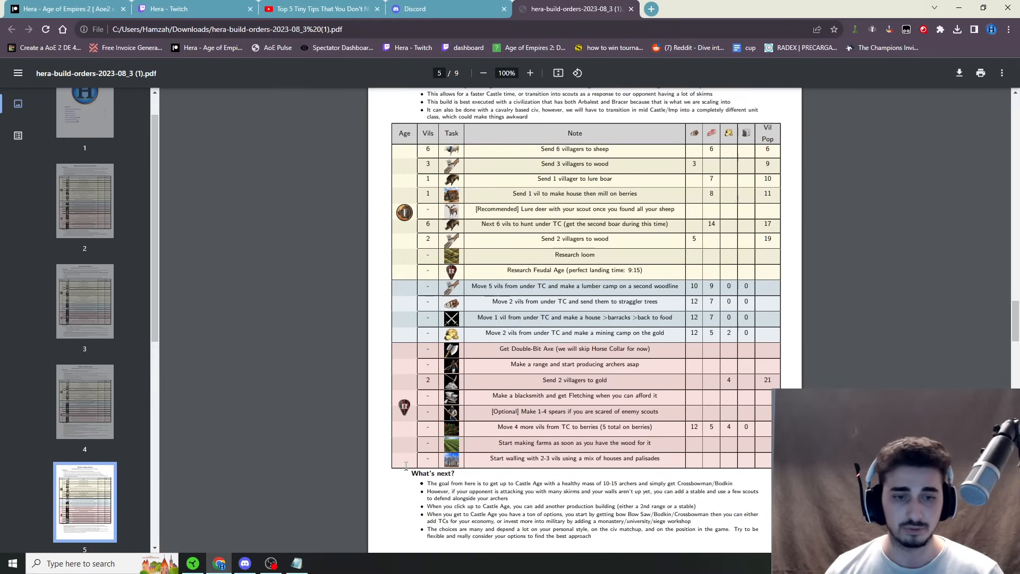
scroll("up", 3)
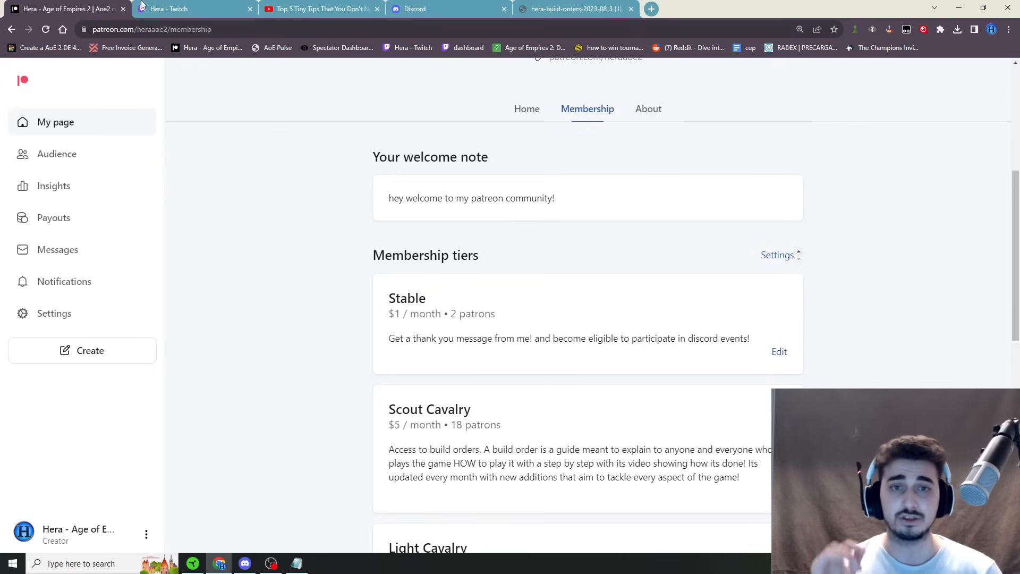
Show Hera's offline Twitch channel page with the Patreon-promoting stream title
left_click(196, 8)
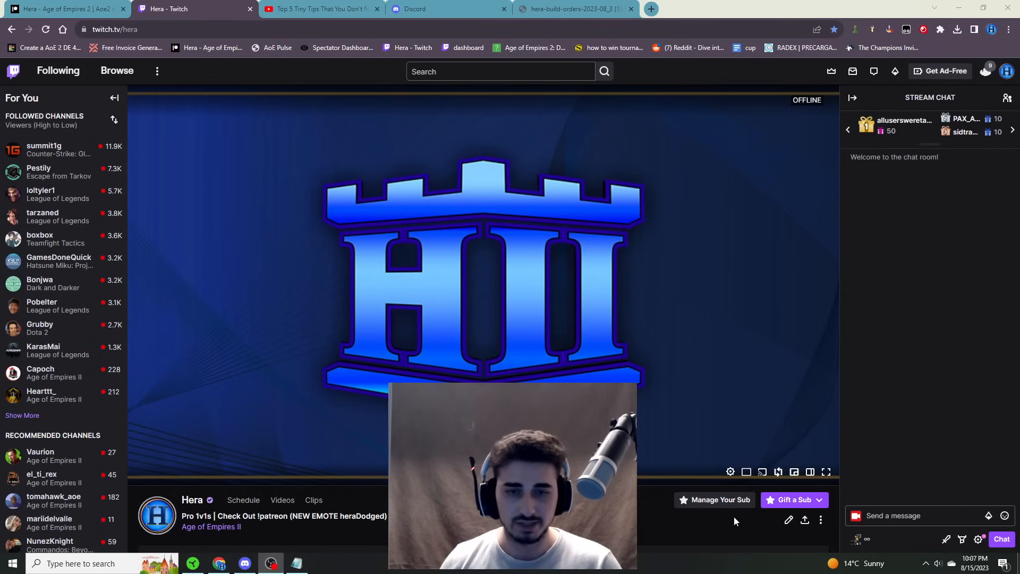
mouse_move(857, 282)
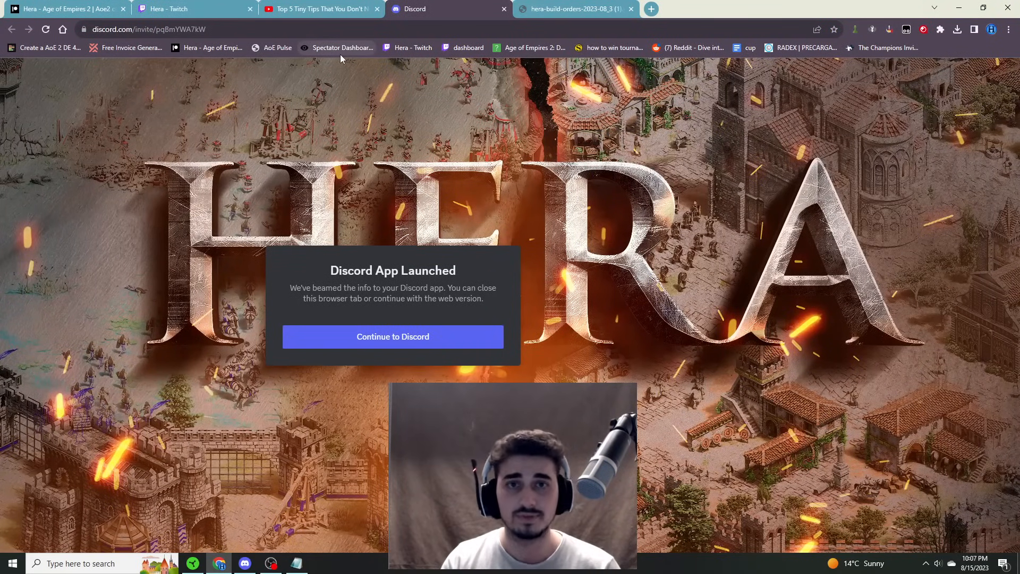
Show the Hera Discord invite page reporting the Discord app was launched
left_click(319, 8)
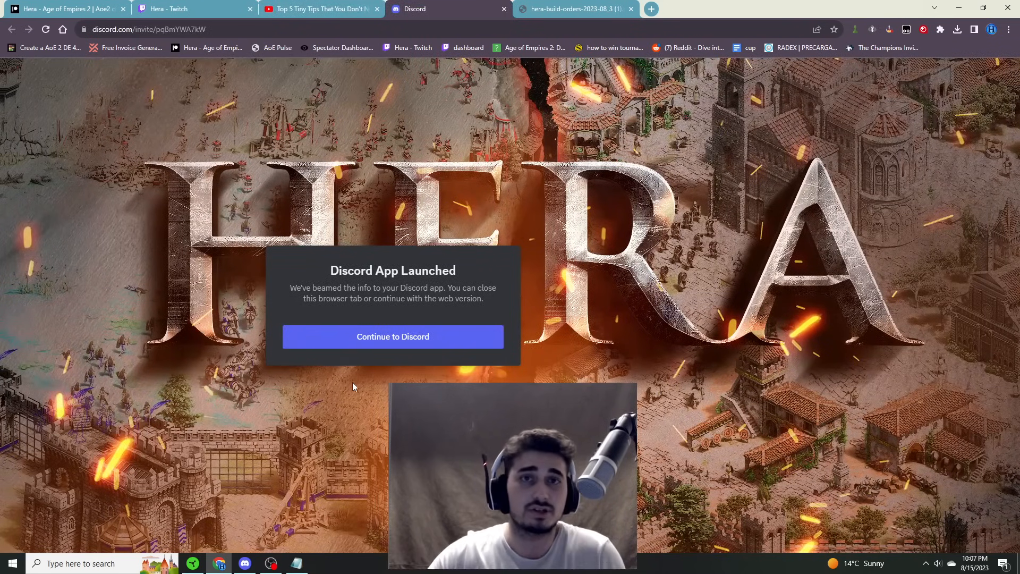
mouse_move(294, 205)
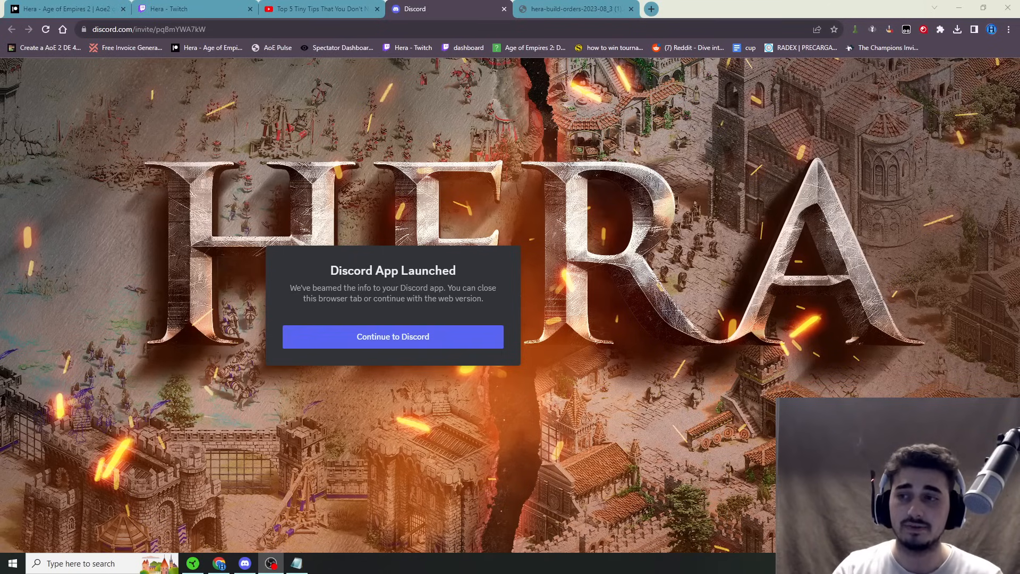
mouse_move(374, 43)
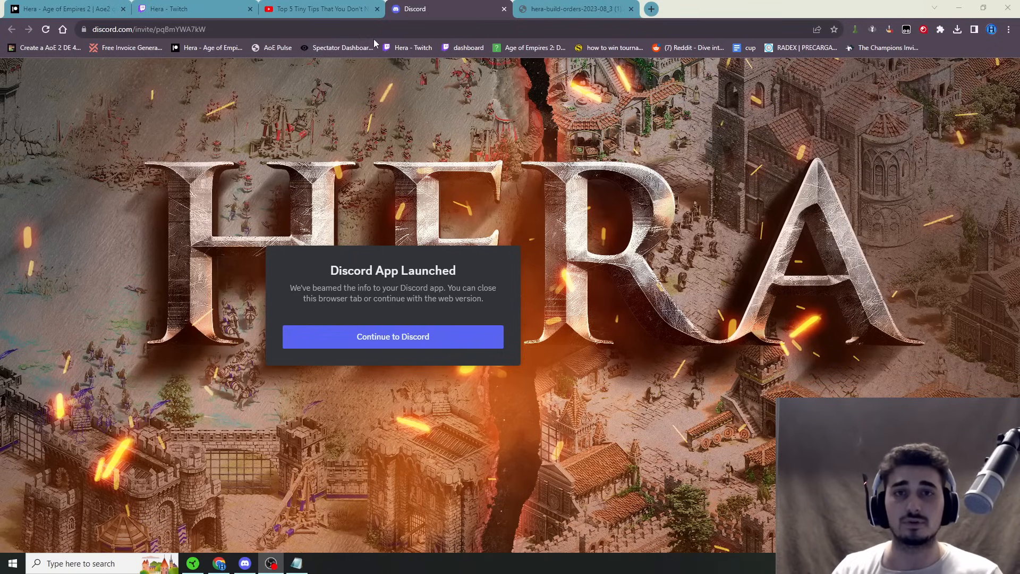
Return to the 20 Pop 1-Range Archers PDF page with the agenda notes brought back over it
left_click(575, 9)
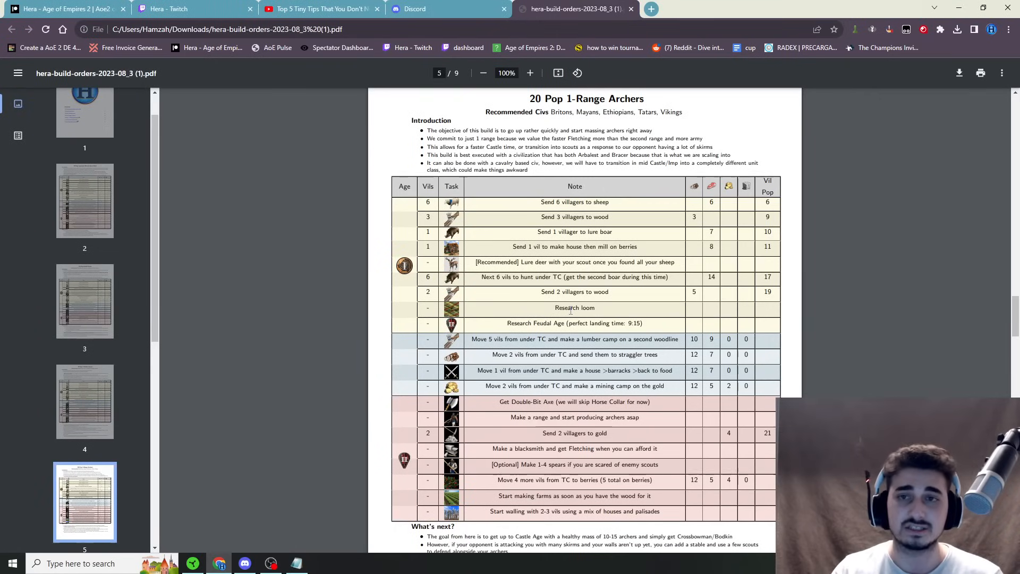
mouse_move(508, 242)
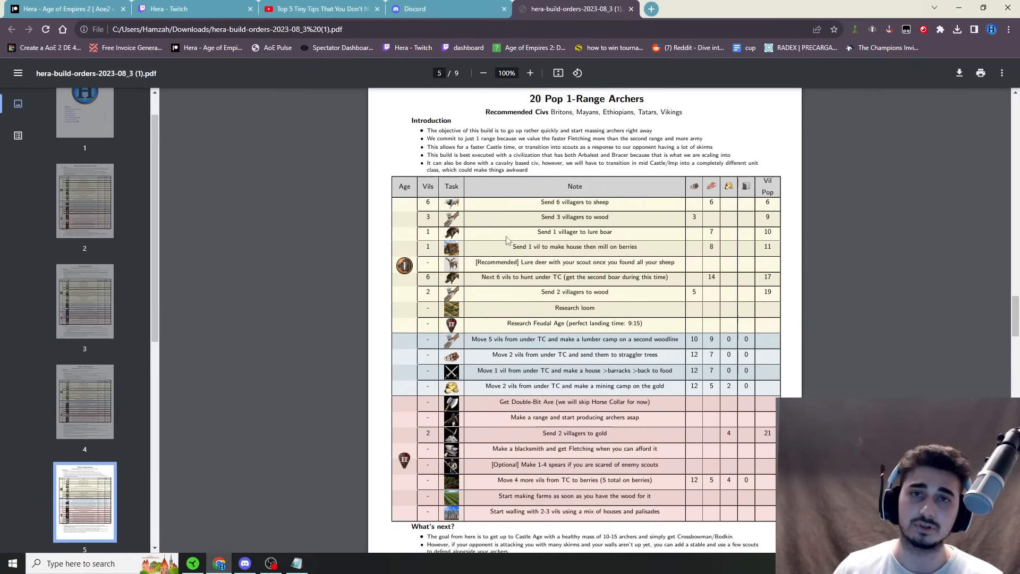
mouse_move(345, 180)
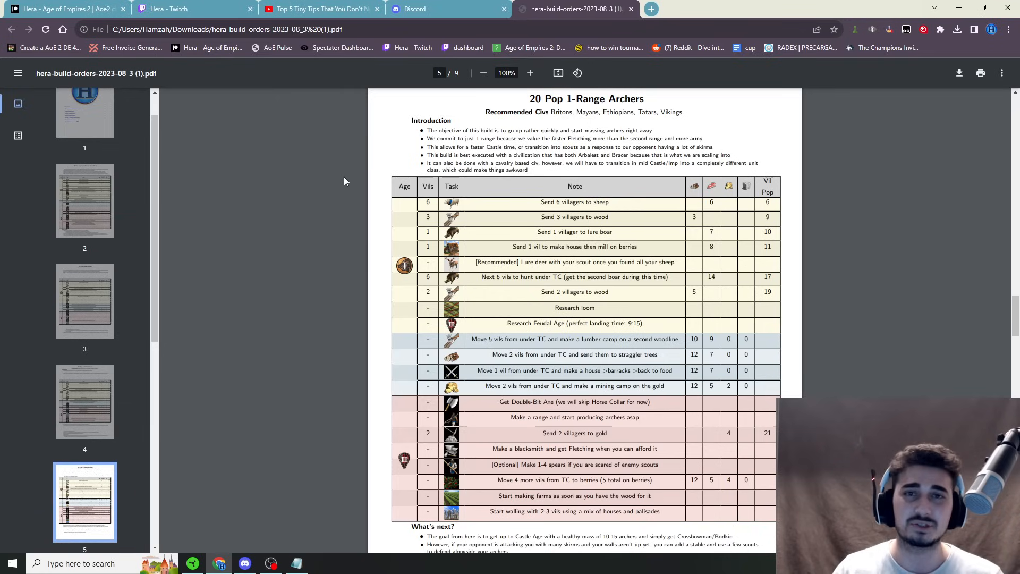
mouse_move(204, 77)
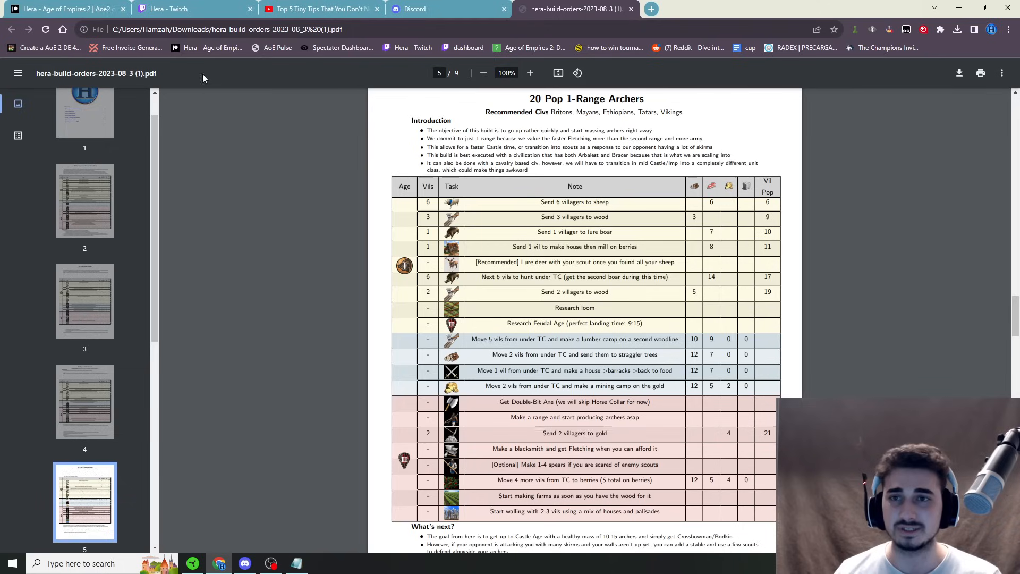
left_click(296, 564)
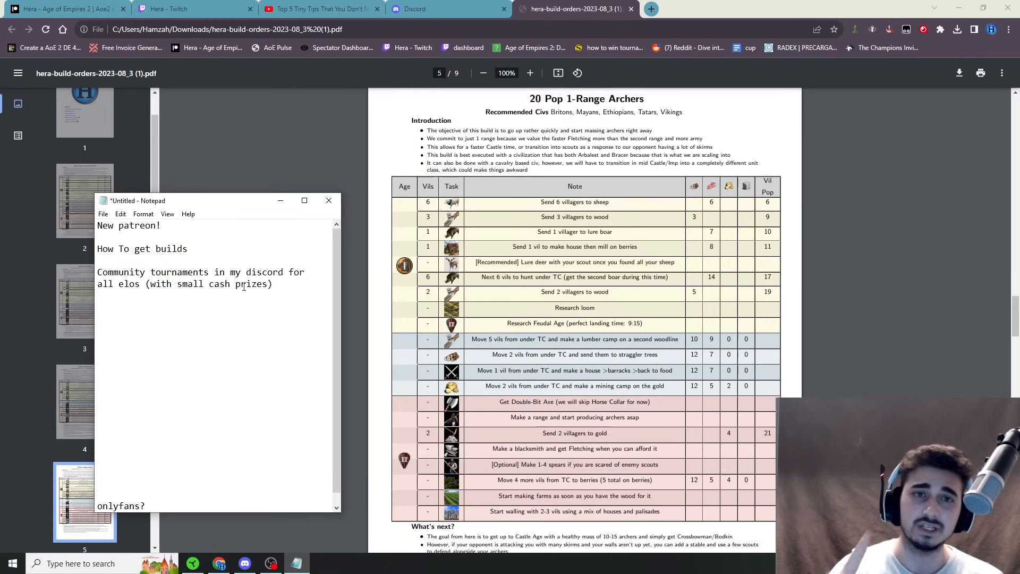
mouse_move(334, 177)
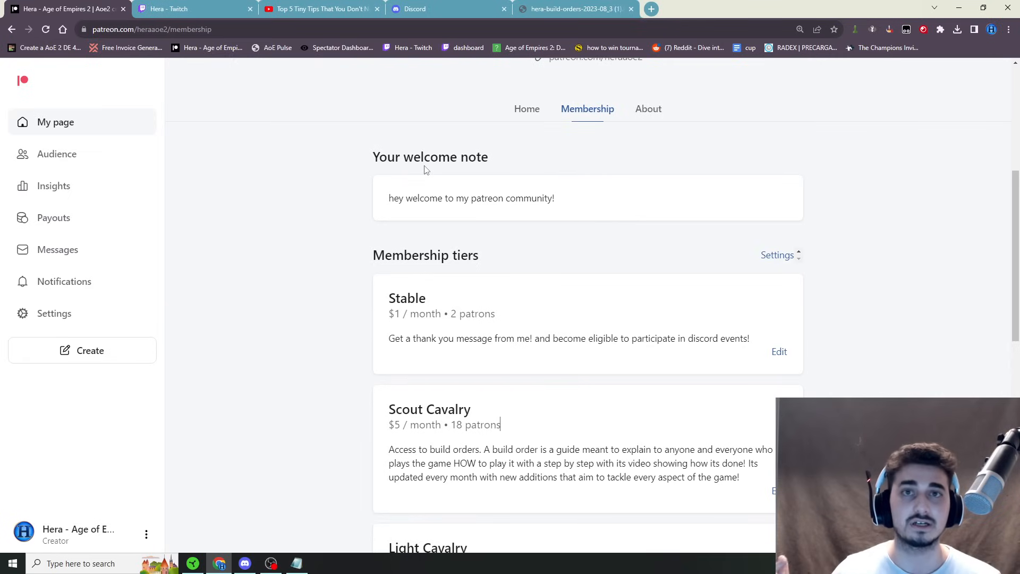
mouse_move(356, 434)
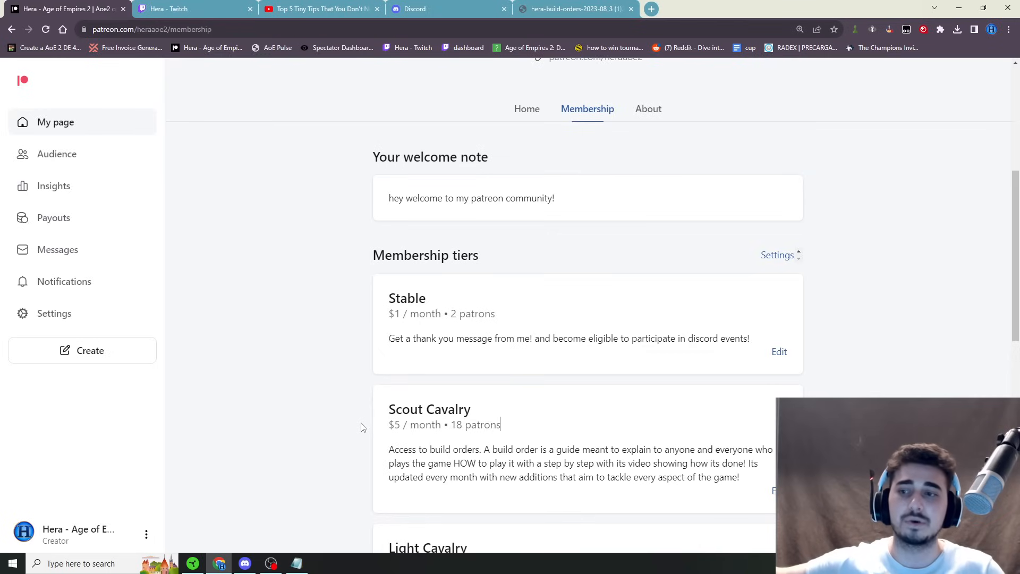
Scroll the Patreon tiers down to Hussar and back, then bring the Notepad agenda to the front
scroll("down", 3)
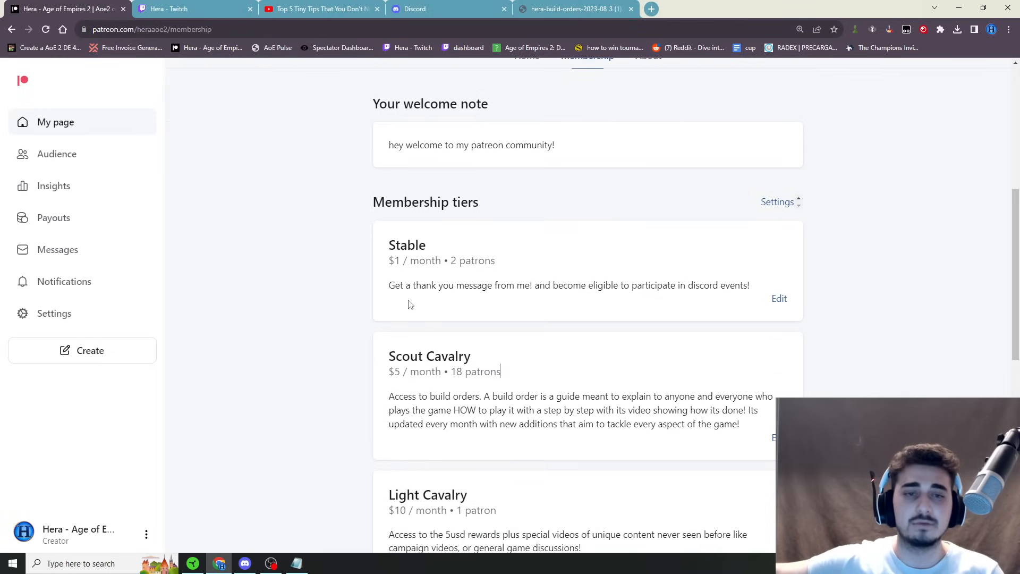
scroll("down", 3)
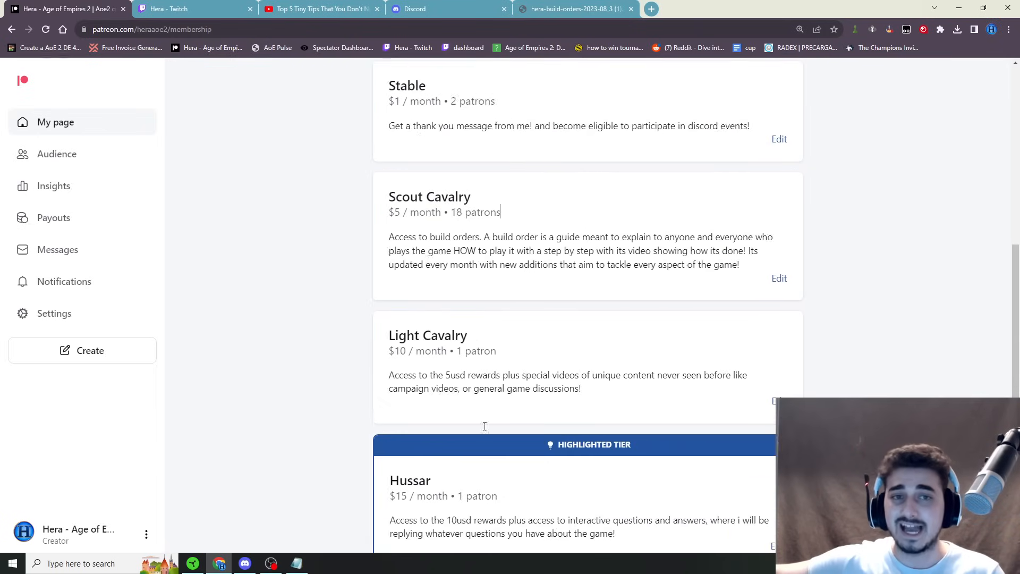
scroll("up", 3)
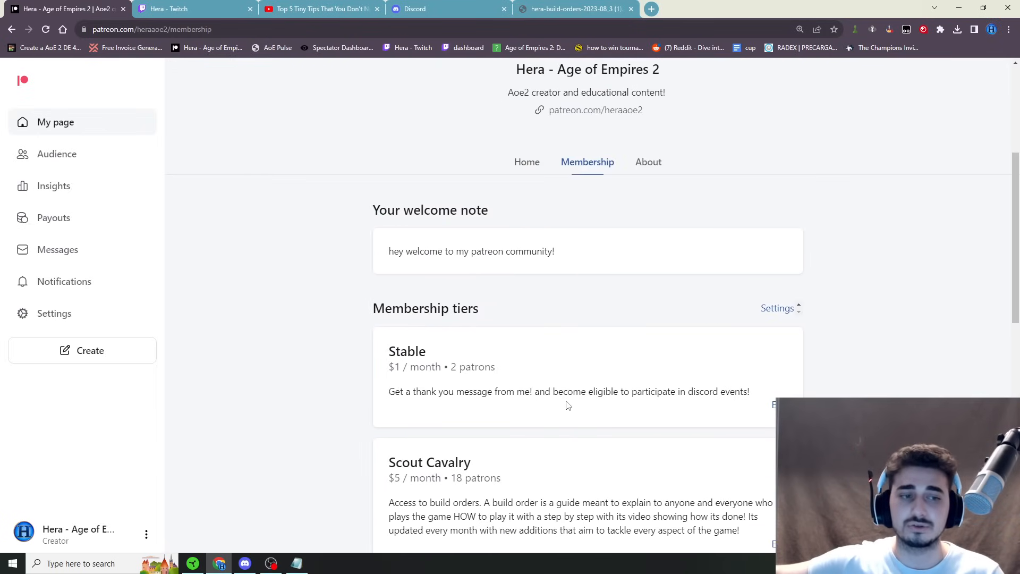
triple_click(567, 391)
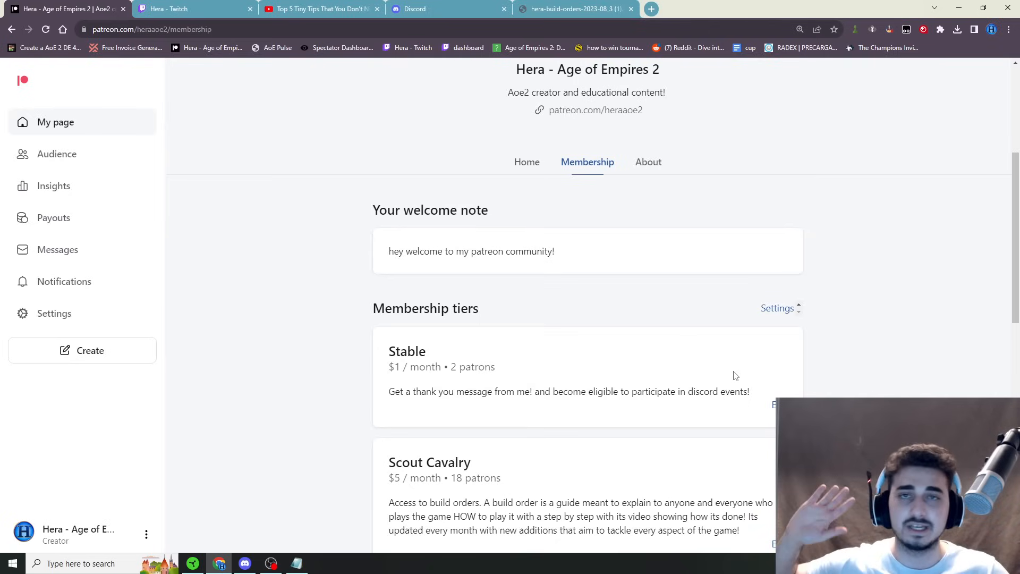
mouse_move(720, 378)
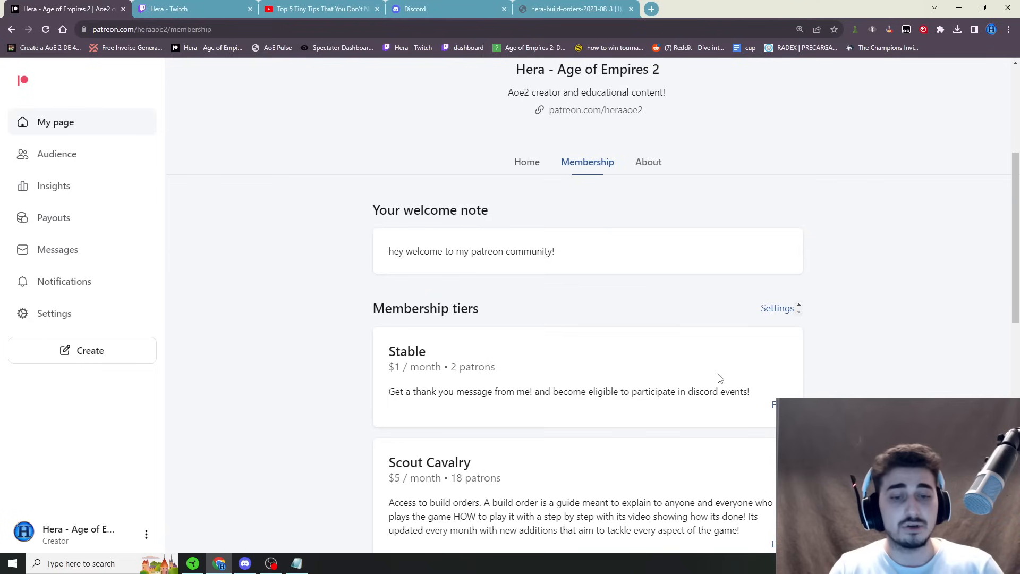
left_click(296, 563)
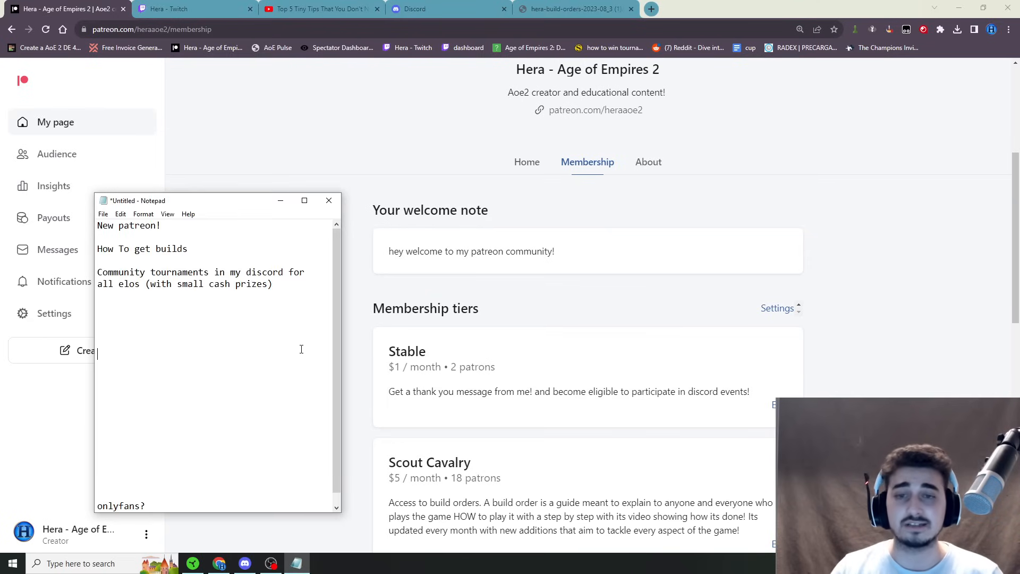